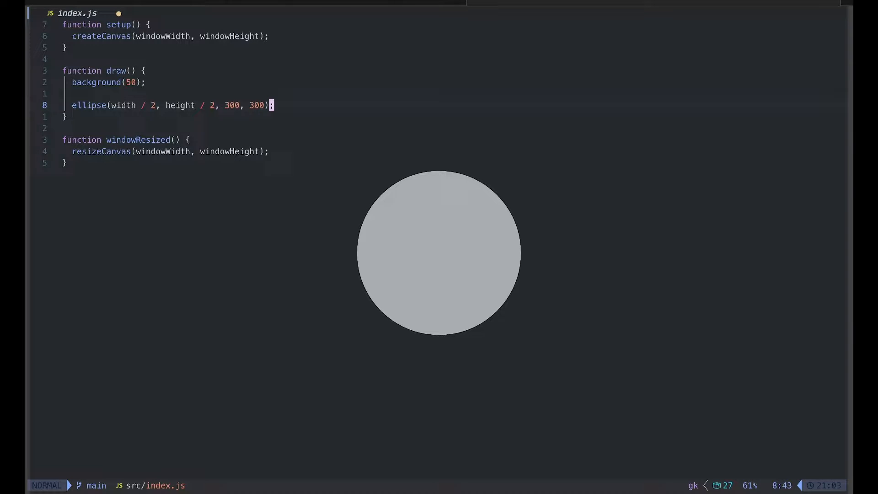
{"action": "mouse_move", "coordinate": [419, 261]}
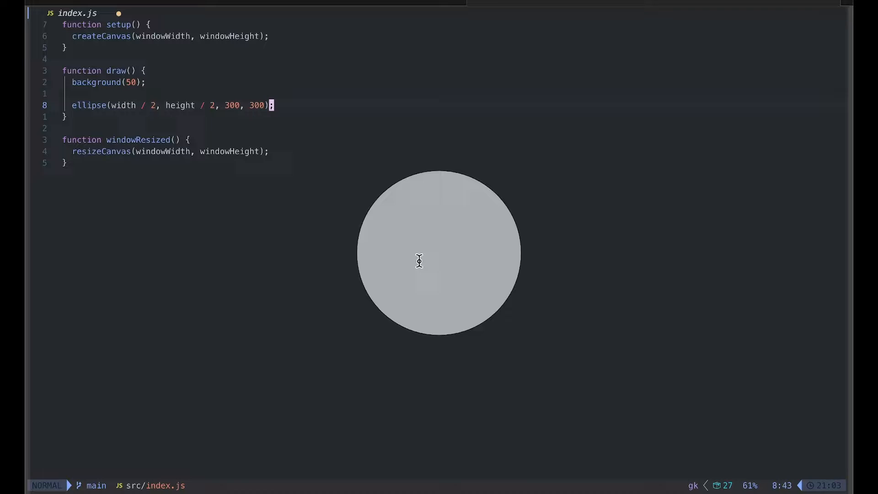
{"action": "mouse_move", "coordinate": [154, 240]}
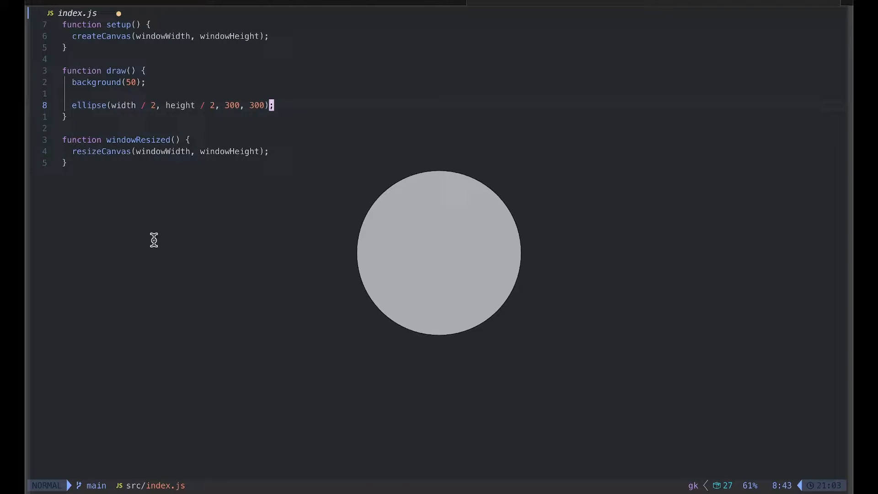
{"action": "mouse_move", "coordinate": [668, 258]}
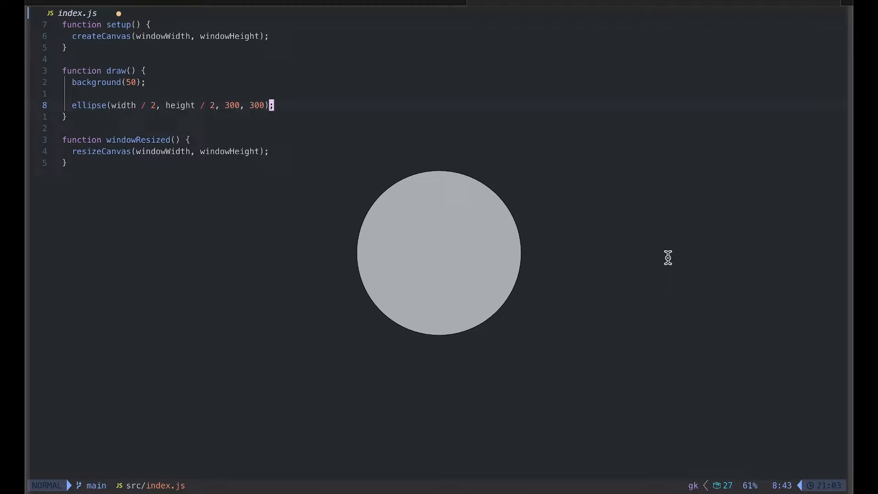
{"action": "mouse_move", "coordinate": [744, 253]}
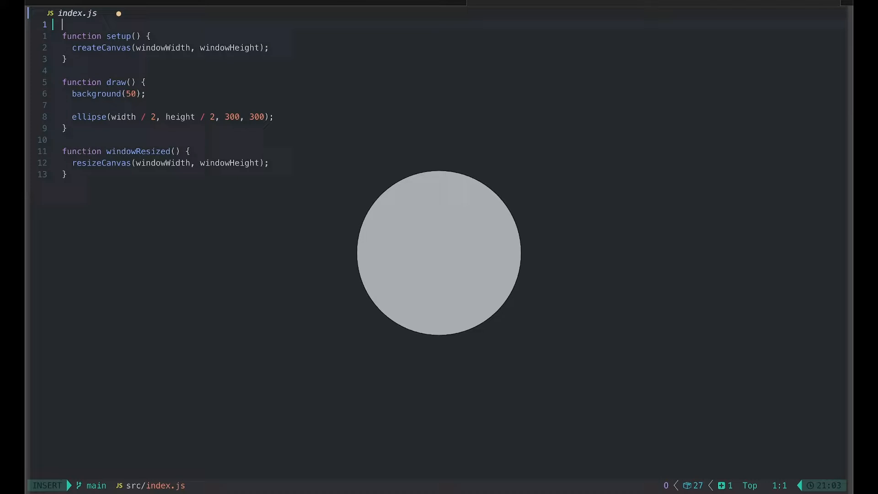
Step: Declare the global variables from and to at the top of the sketch
{"action": "type", "text": "let"}
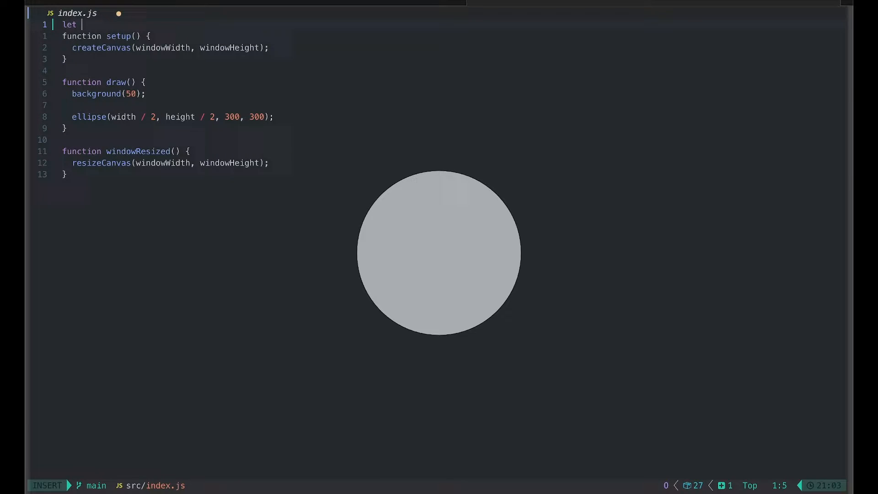
{"action": "type", "text": "from;"}
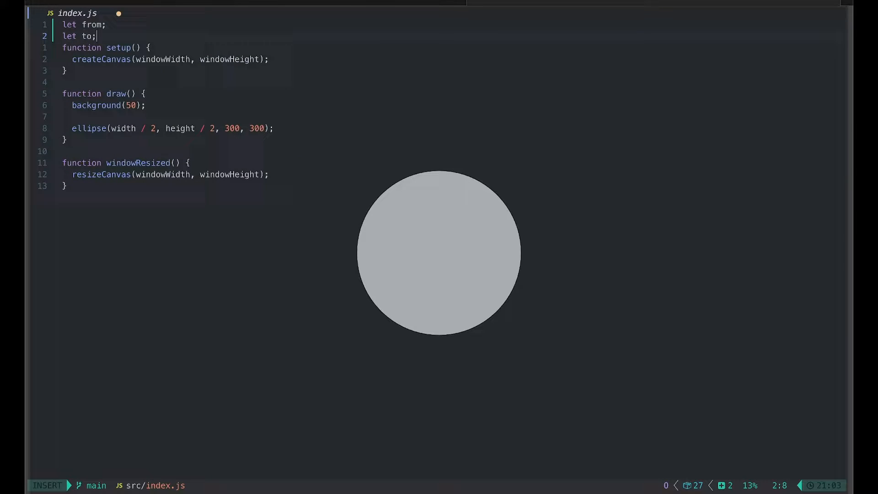
{"action": "key", "text": "Return"}
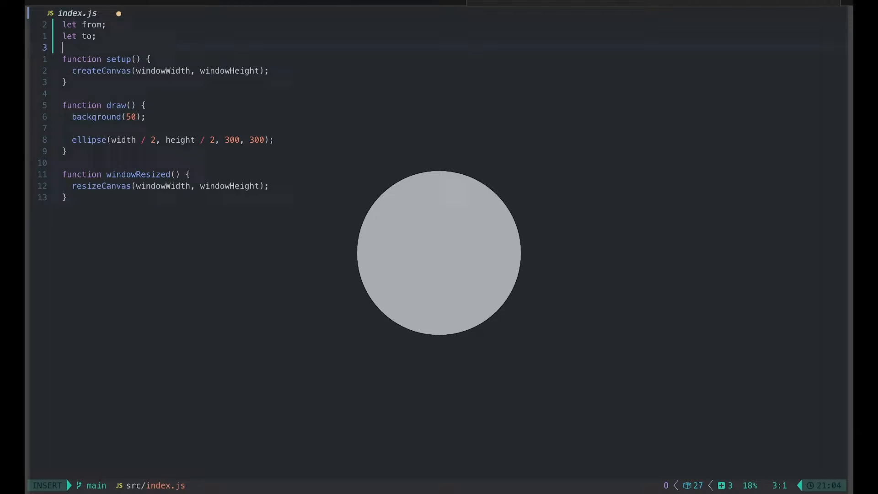
Step: Initialize from to [200, 500] and to to [800, 600] inside setup
{"action": "key", "text": "enter"}
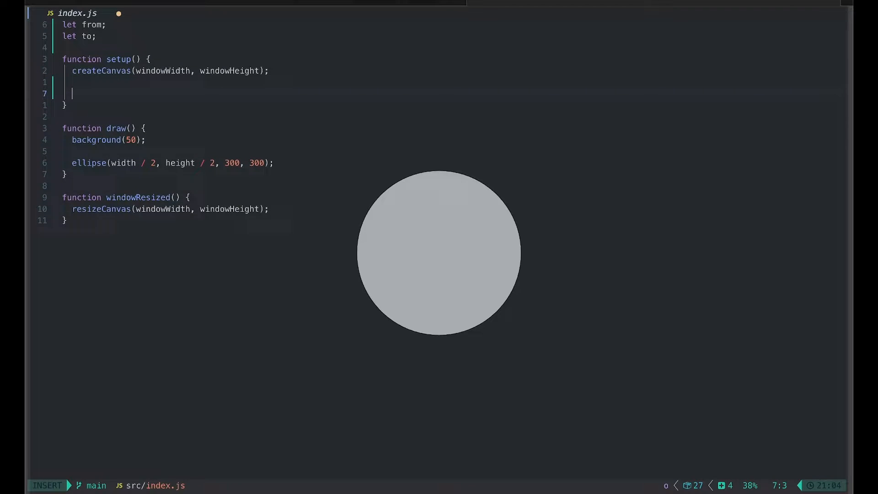
{"action": "type", "text": "from ="}
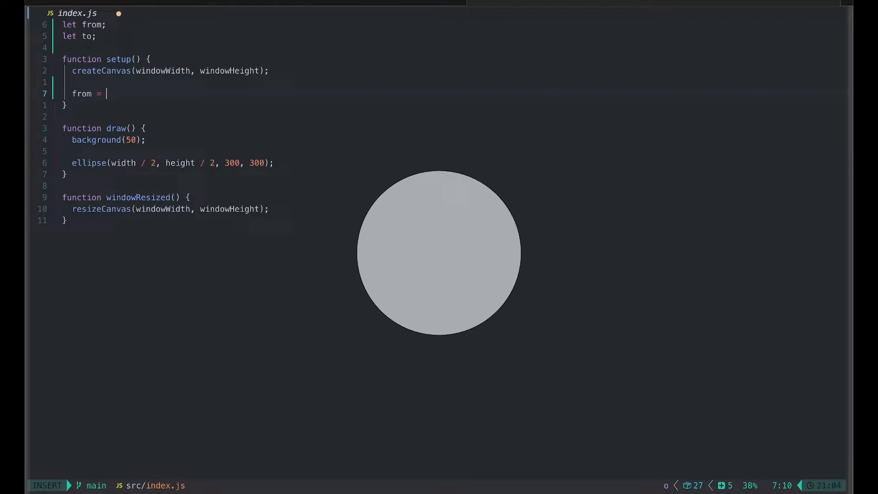
{"action": "type", "text": "[]"}
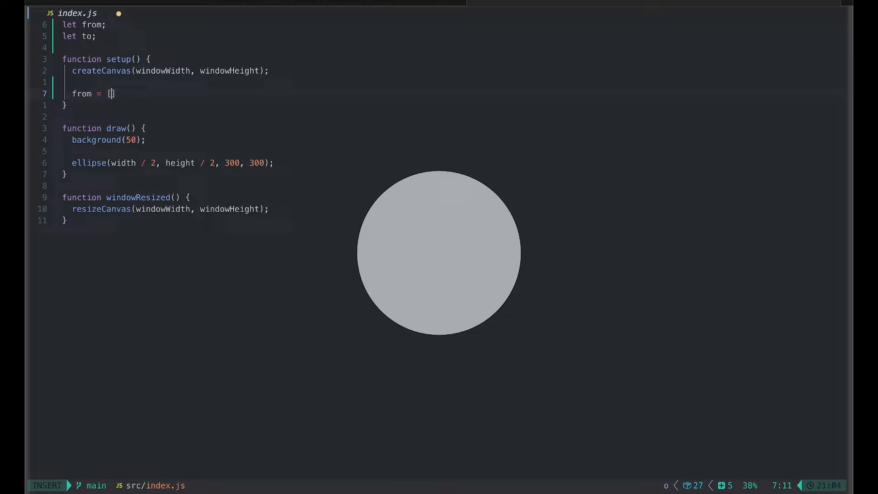
{"action": "mouse_move", "coordinate": [158, 284]}
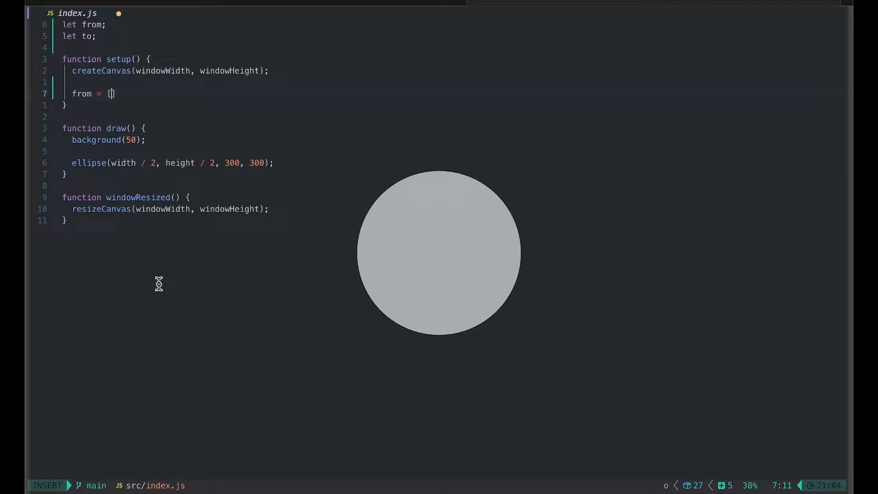
{"action": "type", "text": "200,"}
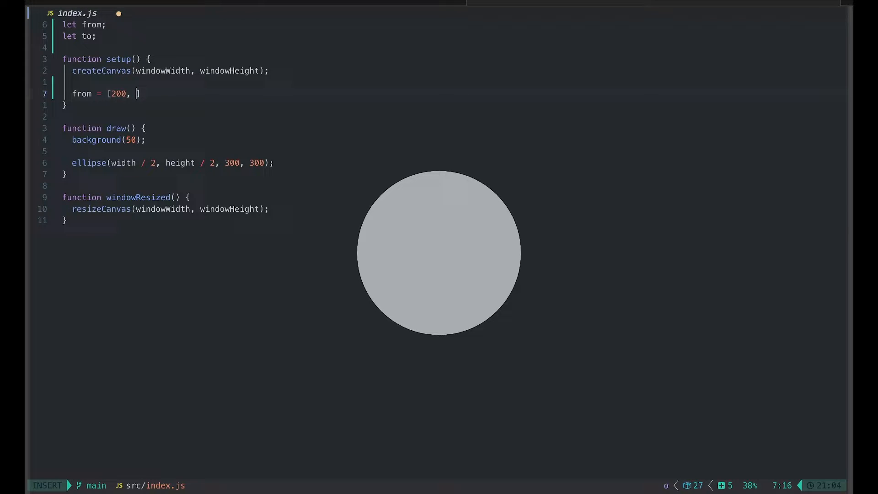
{"action": "type", "text": "500]"}
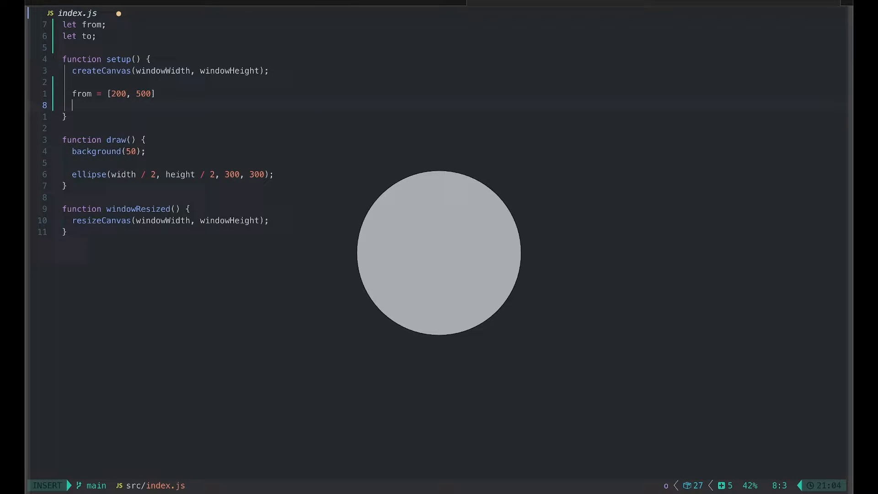
{"action": "type", "text": "to = []"}
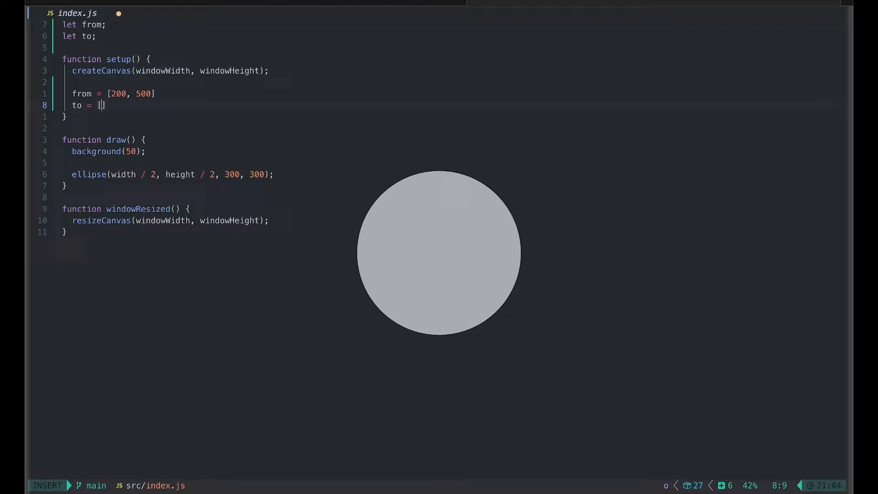
{"action": "type", "text": "800, 600"}
{"action": "type", "text": "// initialize"}
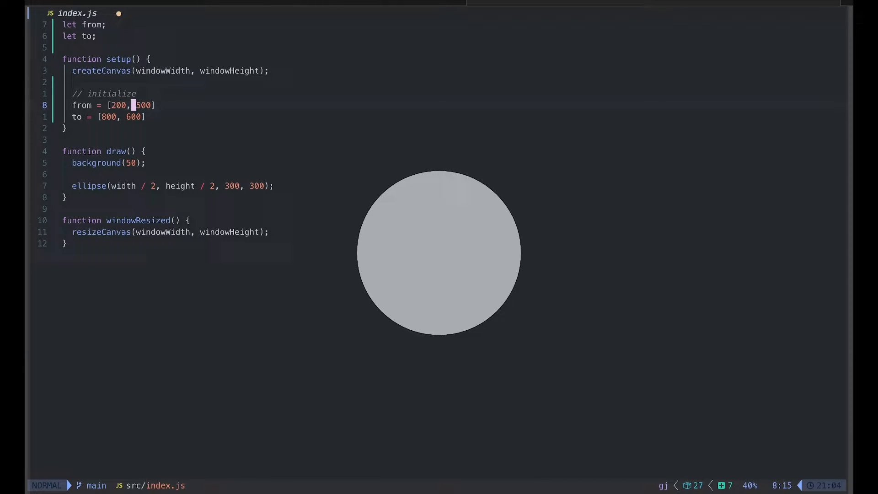
{"action": "type", "text": "lerp("}
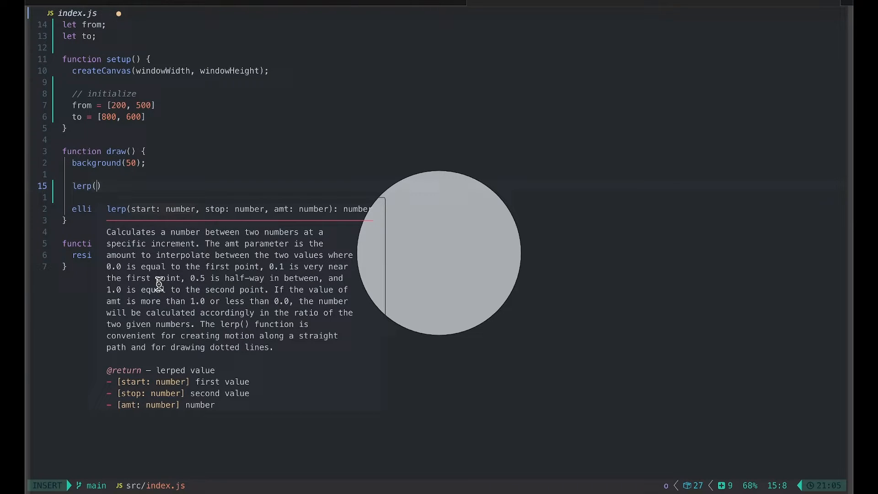
{"action": "mouse_move", "coordinate": [143, 211]}
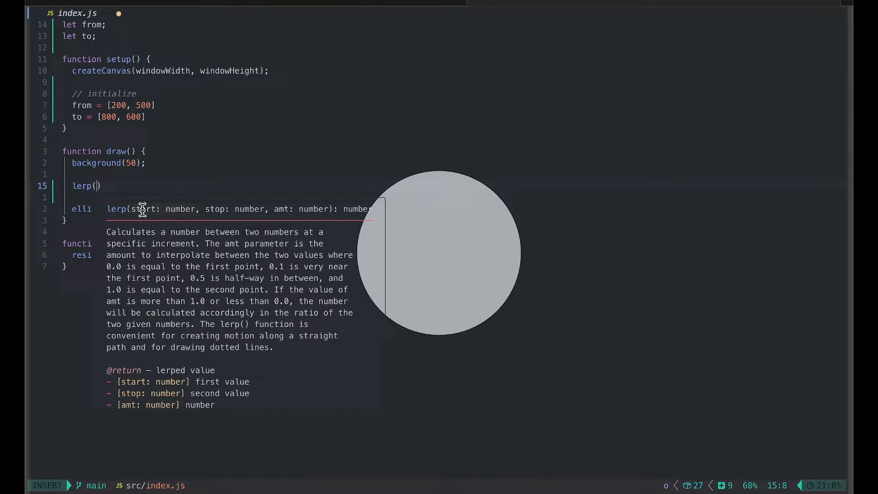
{"action": "mouse_move", "coordinate": [231, 218]}
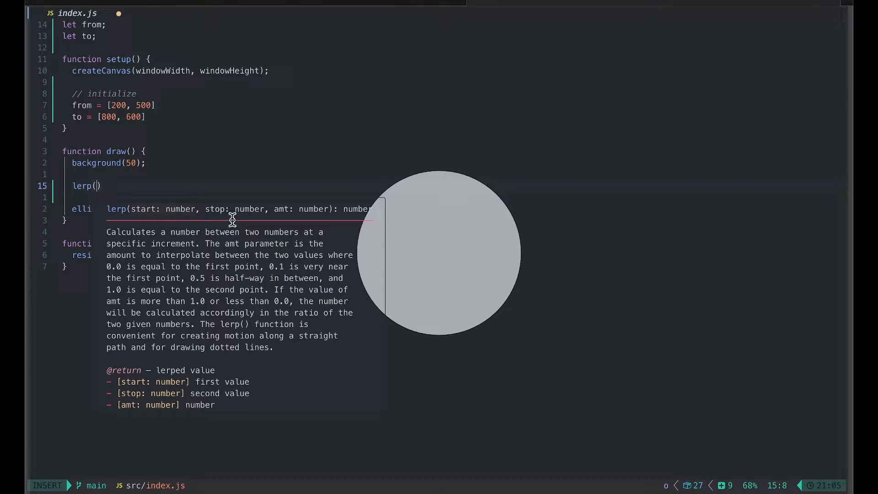
{"action": "mouse_move", "coordinate": [159, 216]}
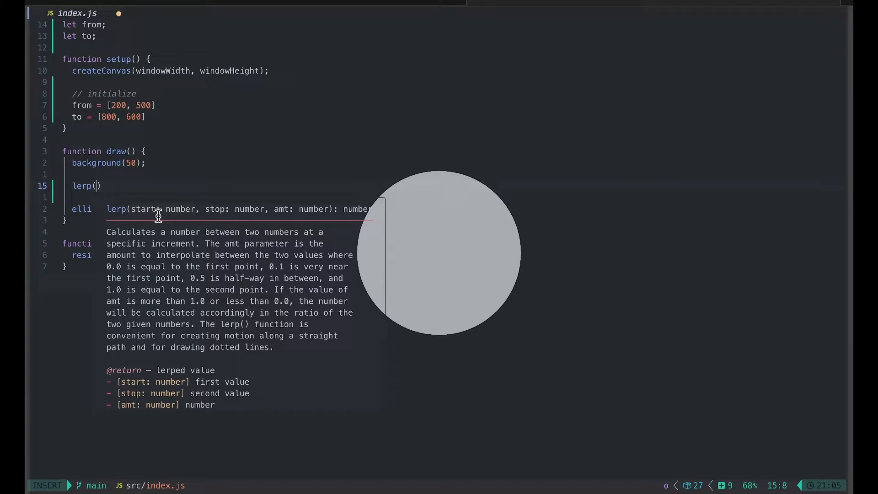
{"action": "mouse_move", "coordinate": [288, 214]}
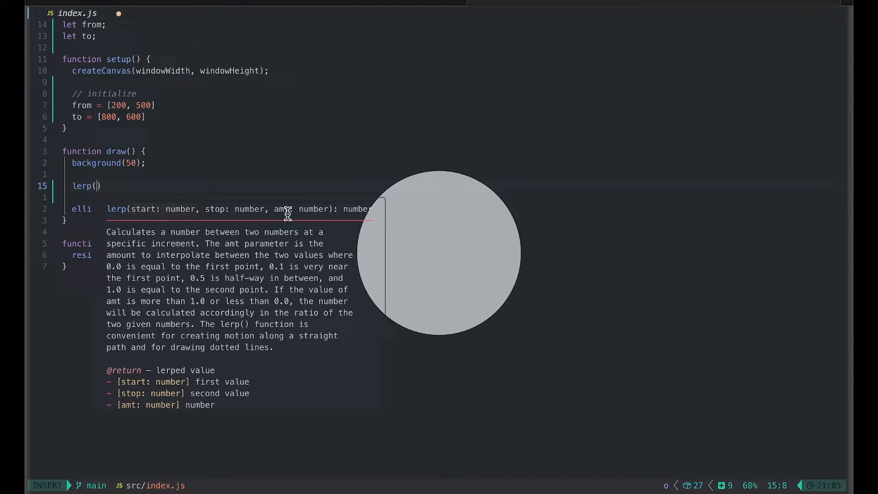
{"action": "mouse_move", "coordinate": [282, 214]}
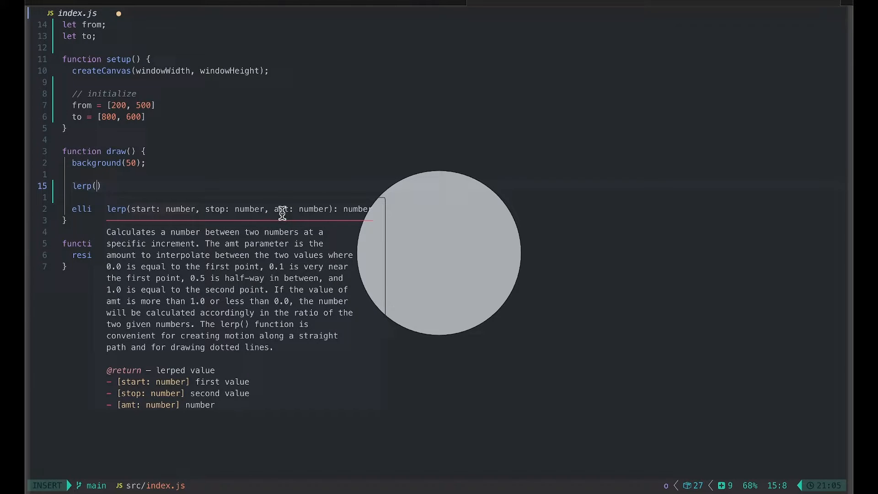
{"action": "mouse_move", "coordinate": [315, 209]}
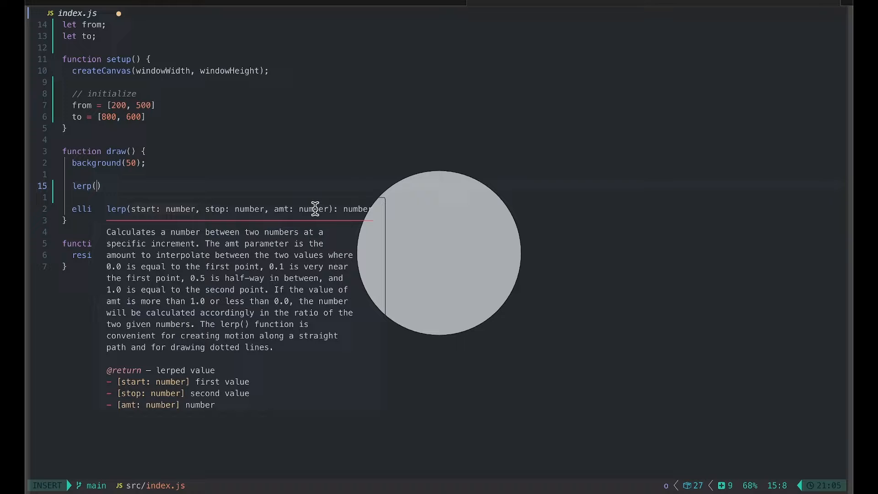
{"action": "mouse_move", "coordinate": [288, 198]}
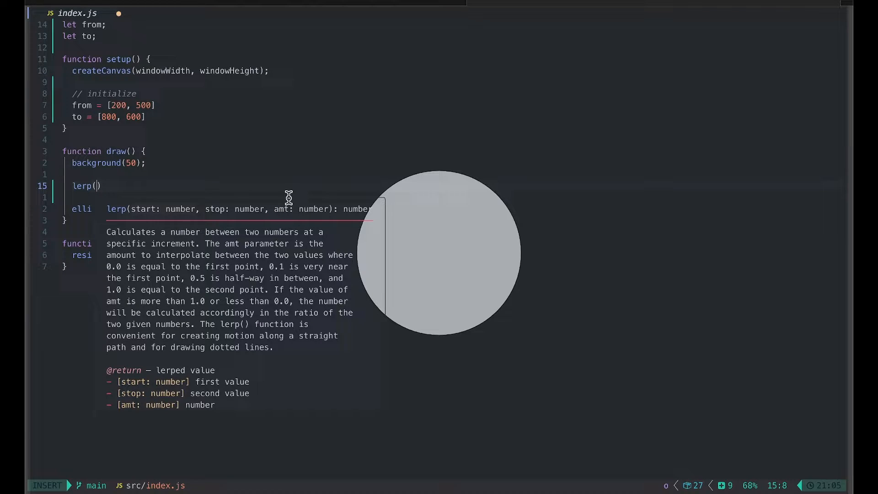
{"action": "mouse_move", "coordinate": [149, 201]}
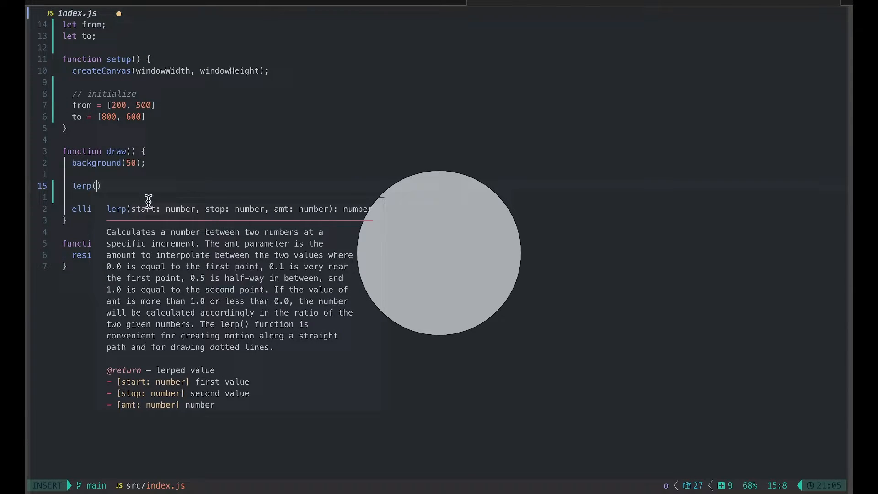
{"action": "mouse_move", "coordinate": [272, 203]}
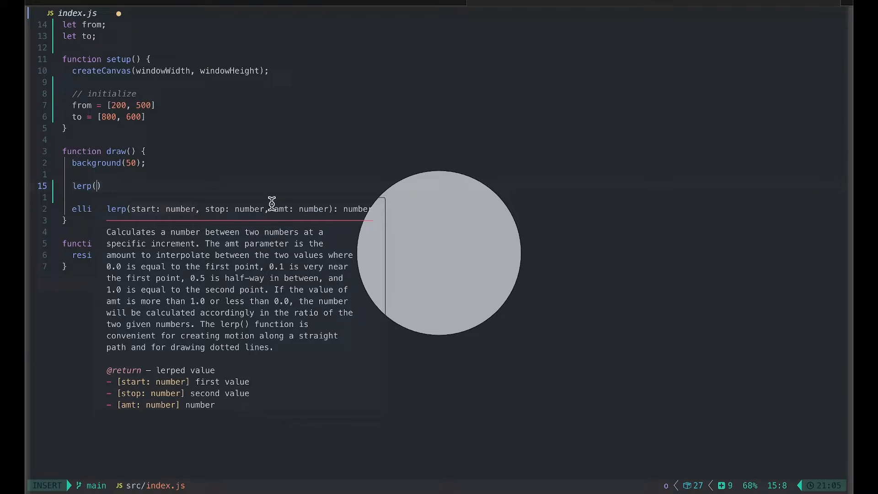
{"action": "mouse_move", "coordinate": [211, 213]}
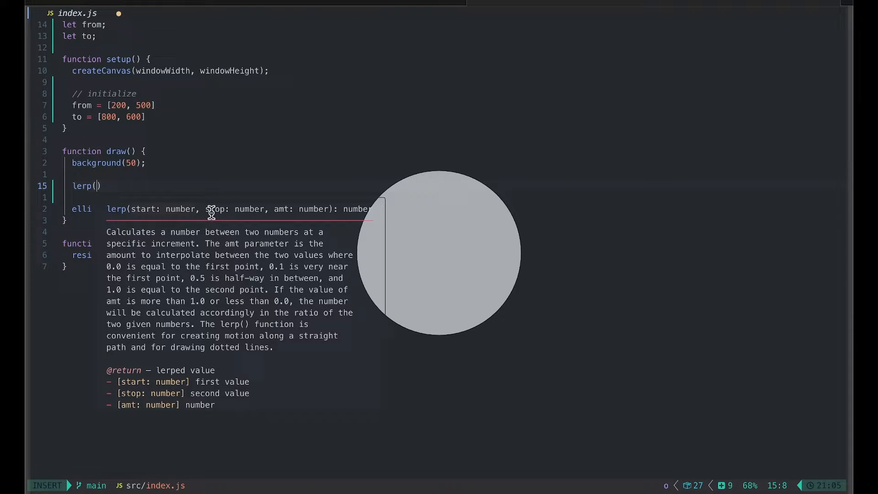
{"action": "mouse_move", "coordinate": [279, 213]}
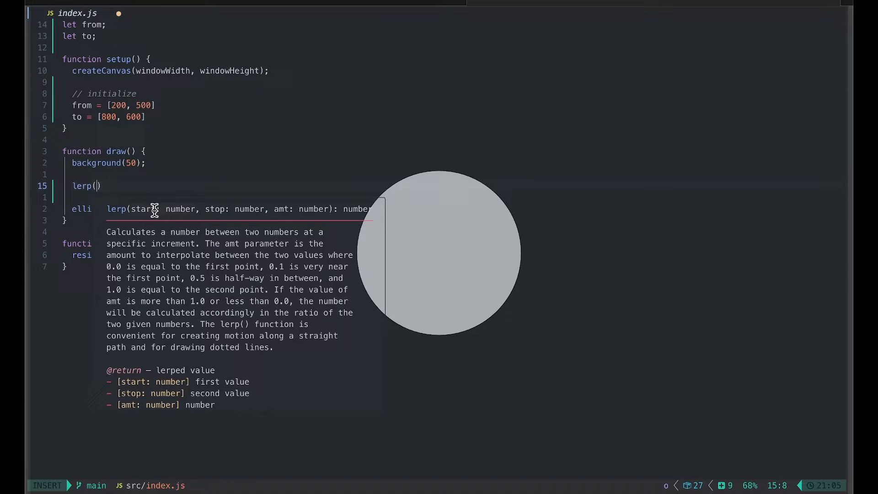
{"action": "mouse_move", "coordinate": [156, 203]}
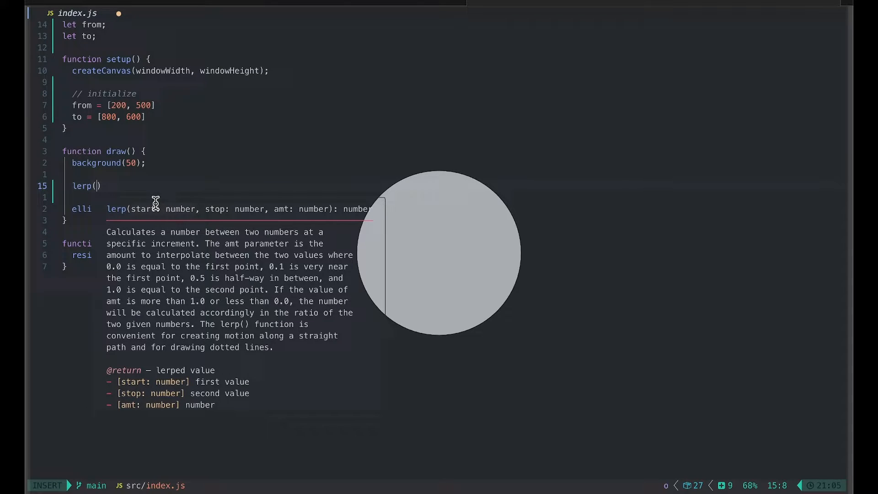
{"action": "mouse_move", "coordinate": [275, 209]}
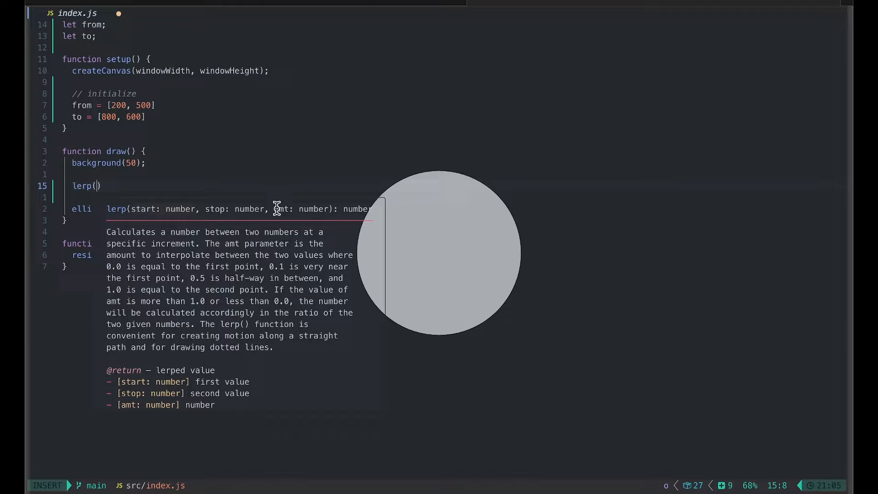
{"action": "mouse_move", "coordinate": [254, 224]}
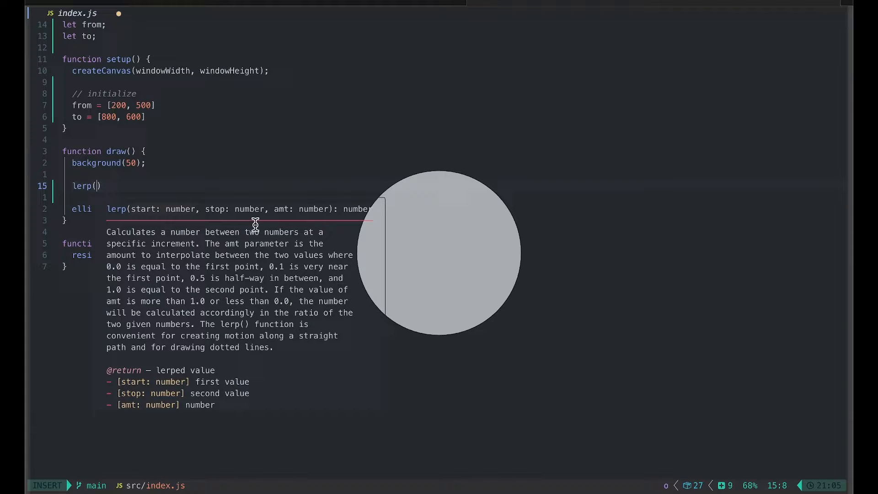
{"action": "mouse_move", "coordinate": [197, 221]}
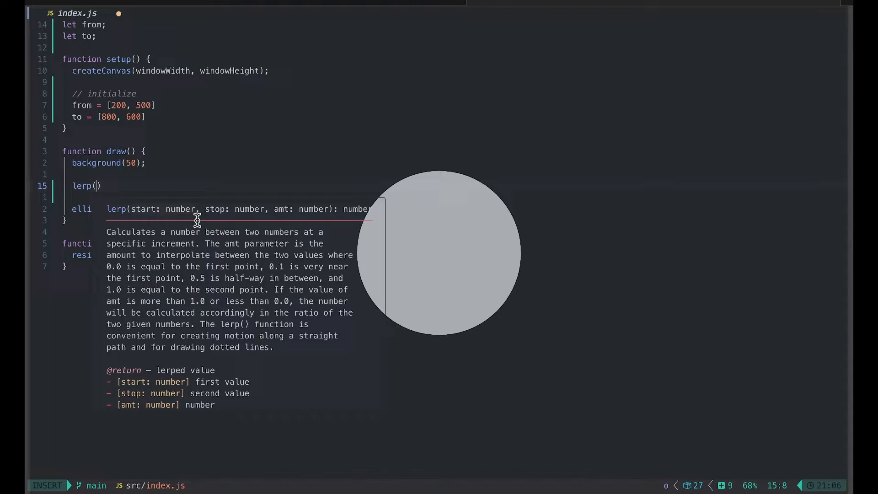
{"action": "mouse_move", "coordinate": [221, 214]}
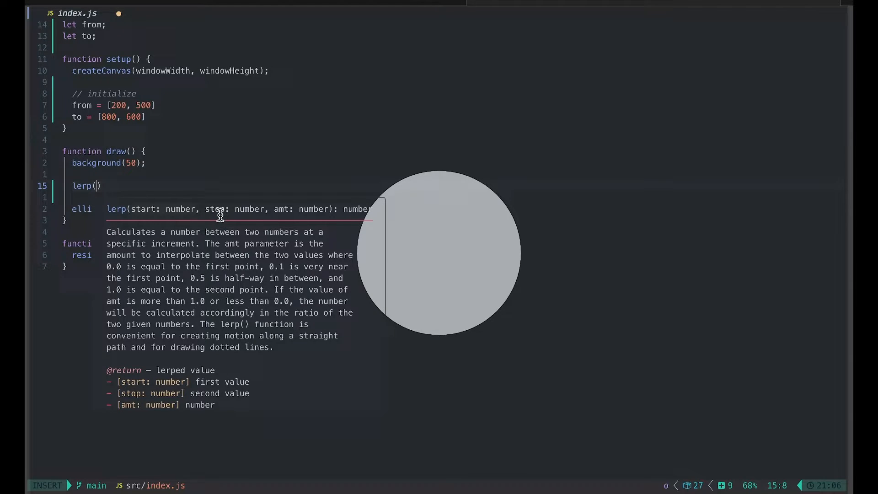
Step: Assign const x = lerp(from[0], to[0], 0.0) in draw
{"action": "type", "text": "from[0],"}
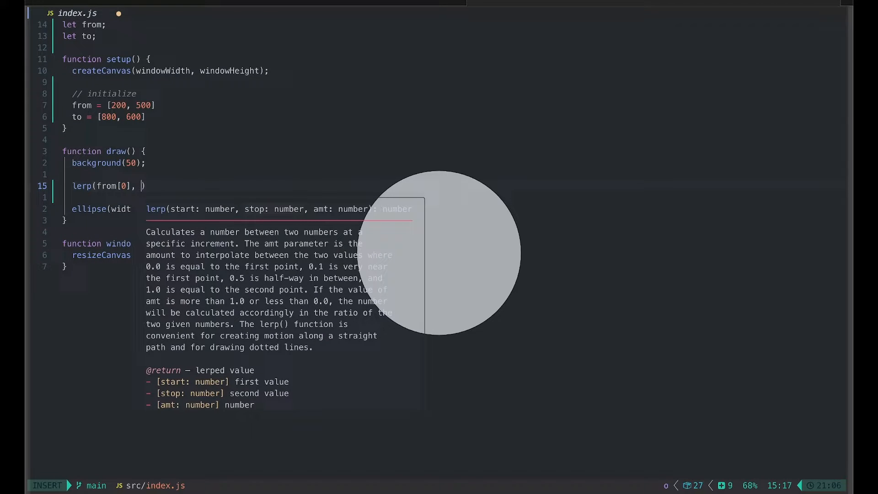
{"action": "type", "text": "to[0]"}
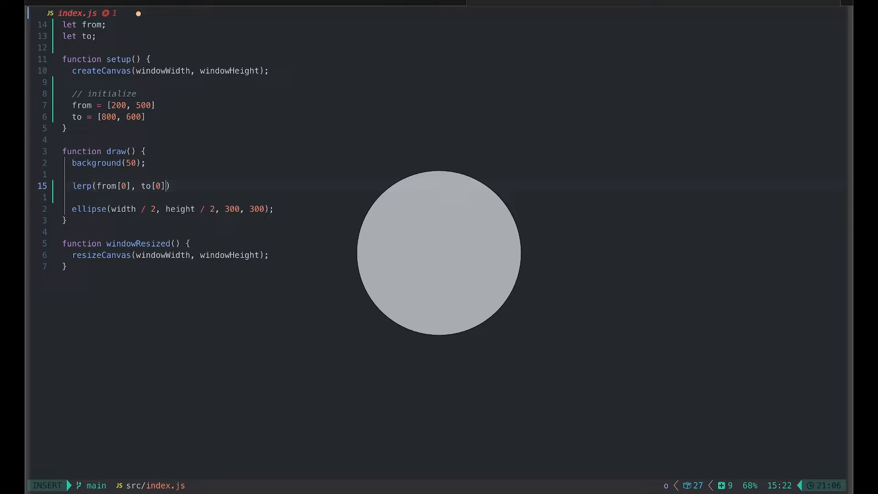
{"action": "type", "text": ", 0.0"}
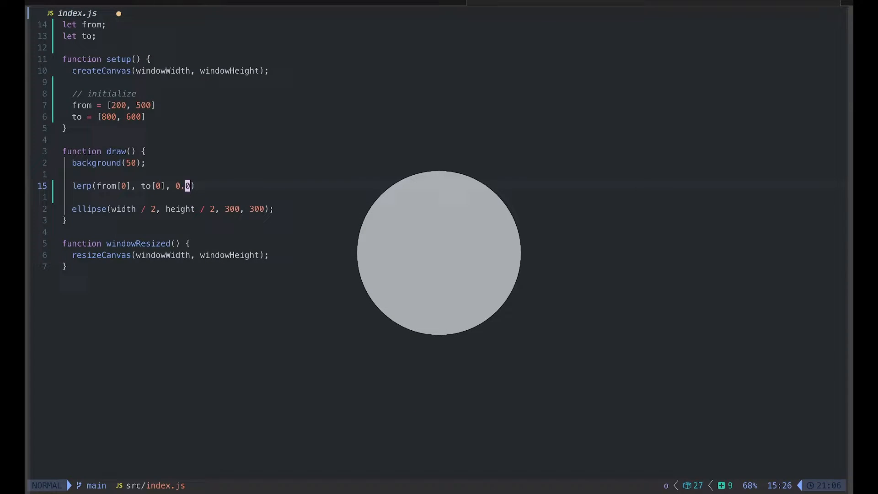
{"action": "type", "text": "const x ="}
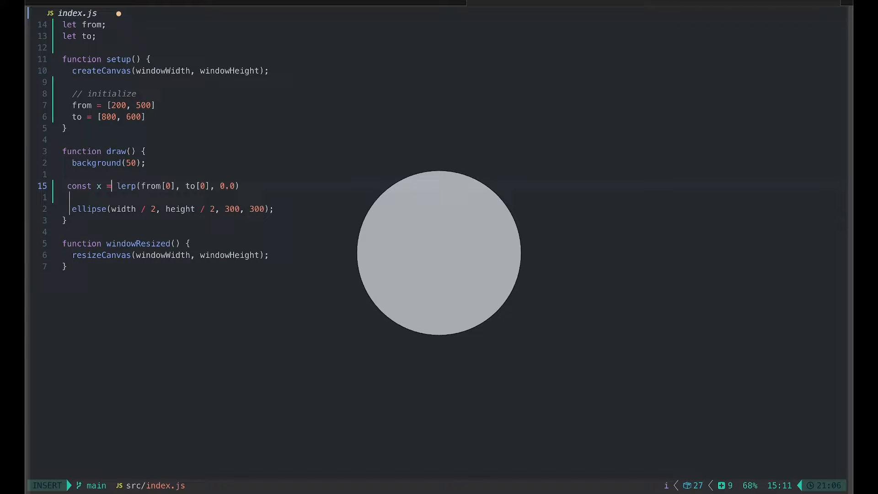
{"action": "key", "text": "Escape"}
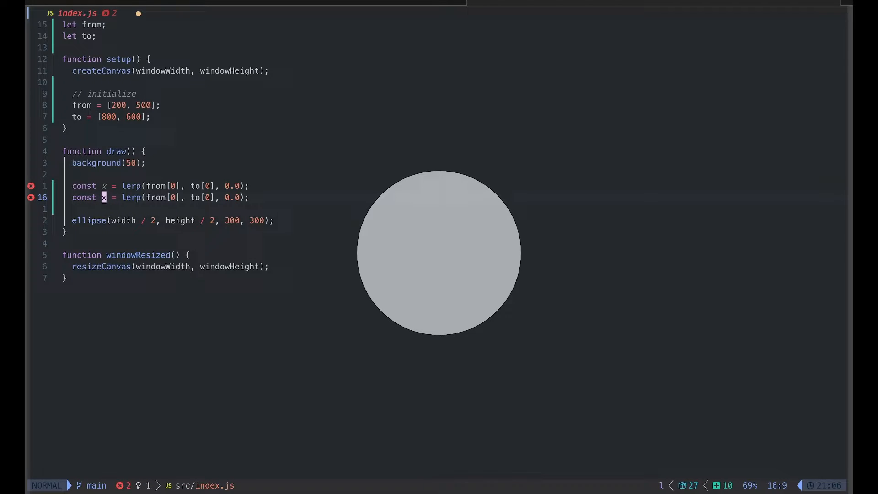
Step: Duplicate the line as y with index 1 and draw the ellipse at x, y
{"action": "type", "text": "y"}
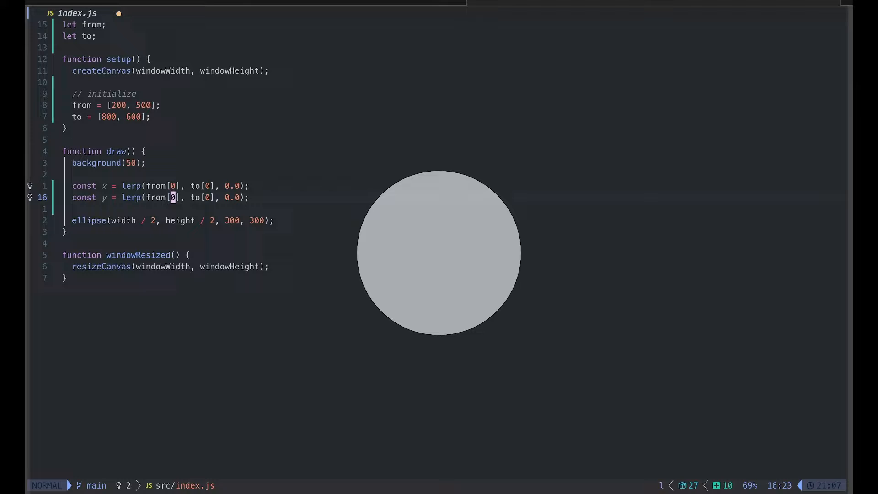
{"action": "type", "text": "1"}
{"action": "left_click", "coordinate": [171, 220]}
{"action": "type", "text": "x"}
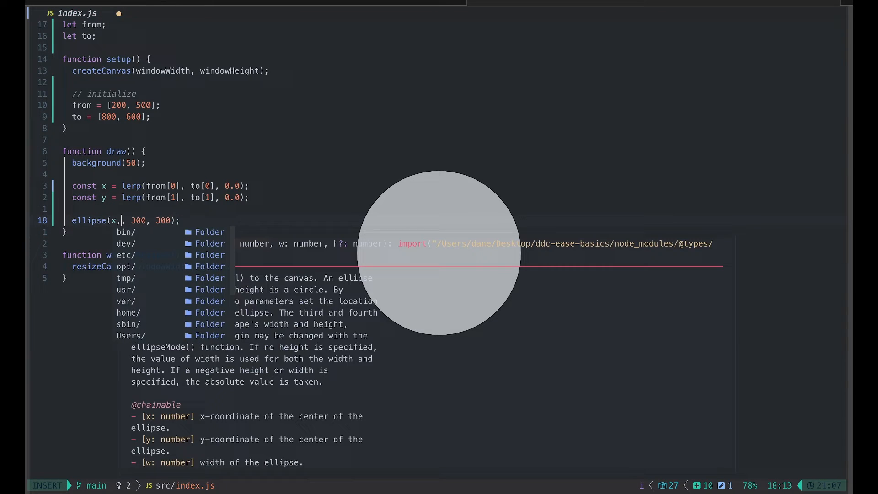
{"action": "key", "text": "Escape"}
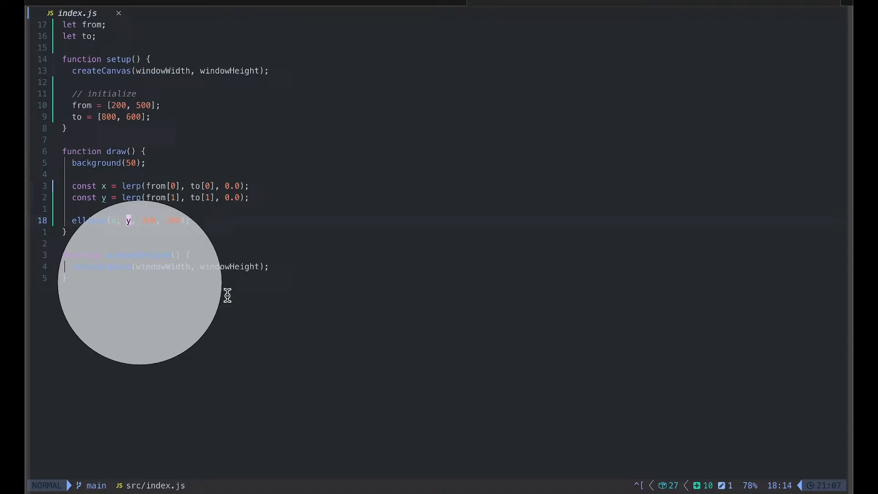
{"action": "mouse_move", "coordinate": [100, 105]}
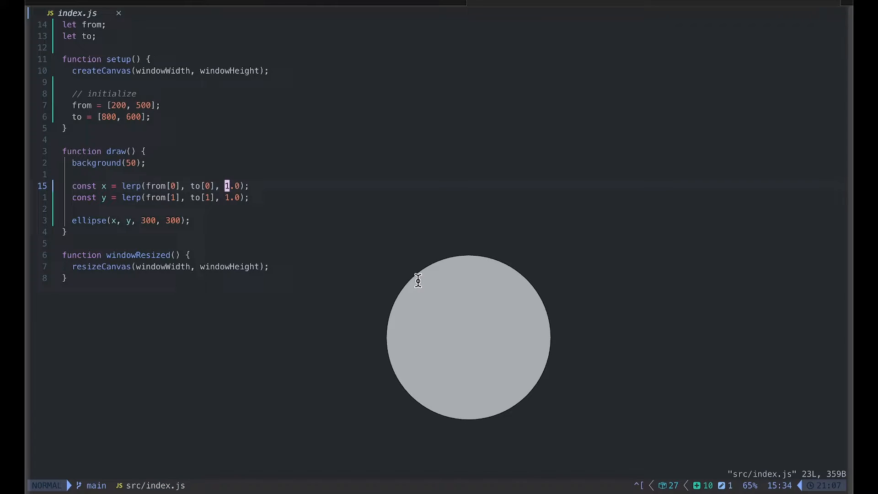
{"action": "mouse_move", "coordinate": [431, 390]}
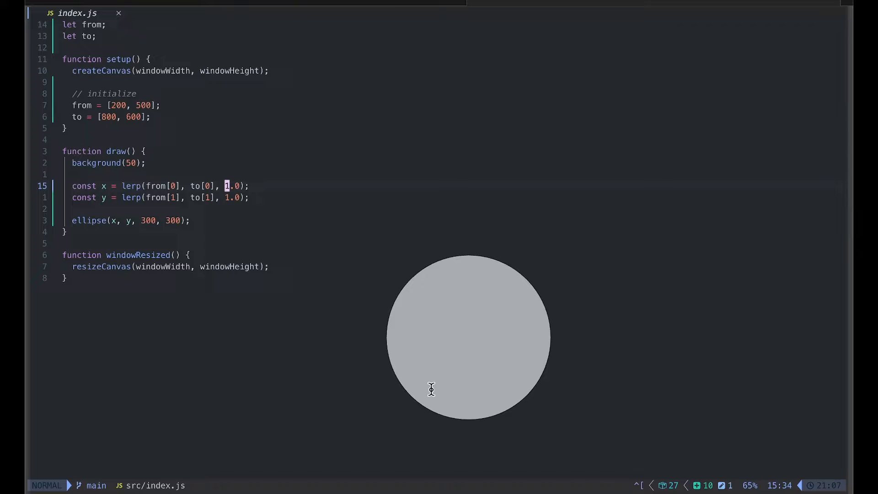
{"action": "mouse_move", "coordinate": [128, 343]}
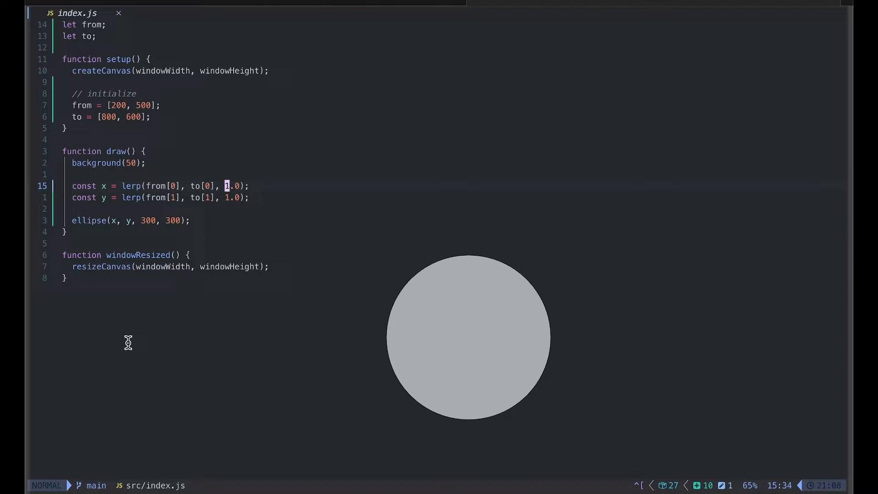
{"action": "mouse_move", "coordinate": [138, 352]}
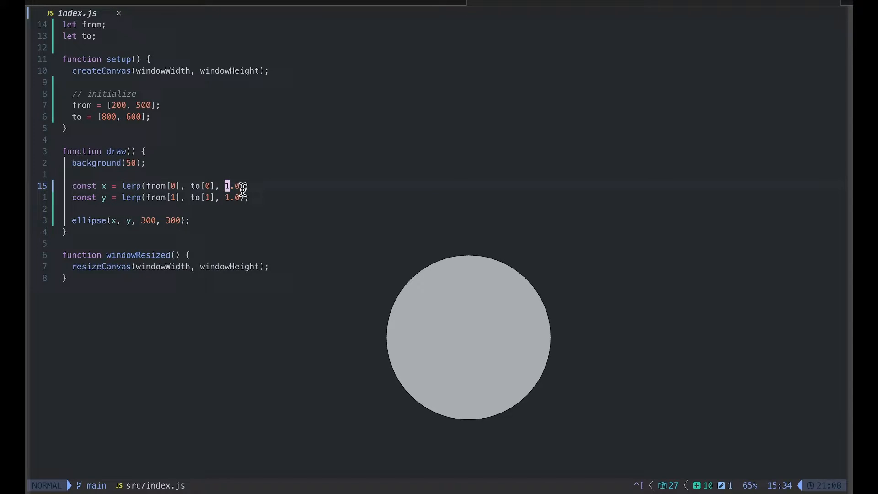
Step: Try small amounts like 0.005 on the x lerp, revert to 1.0, and start a frameCount line
{"action": "key", "text": "i"}
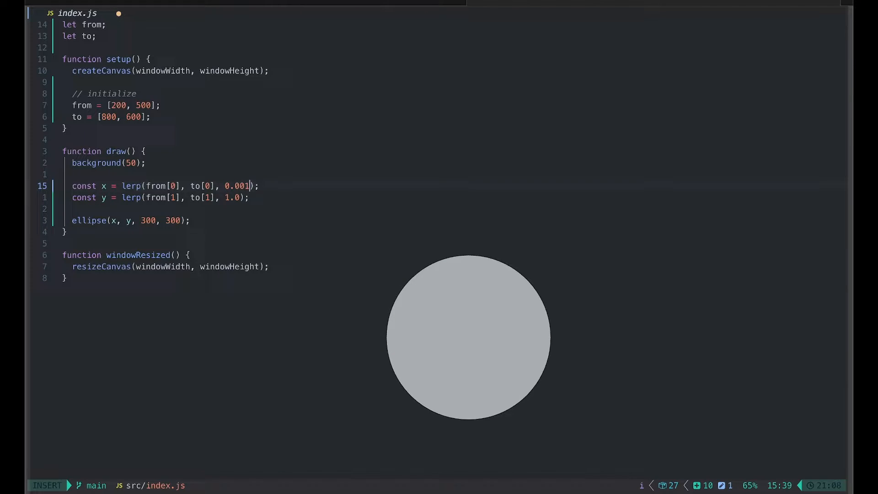
{"action": "type", "text": "5"}
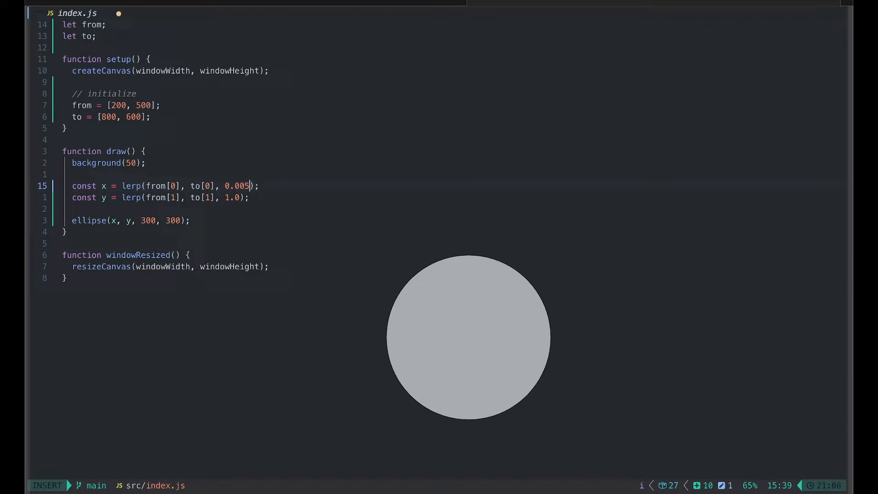
{"action": "key", "text": "Backspace"}
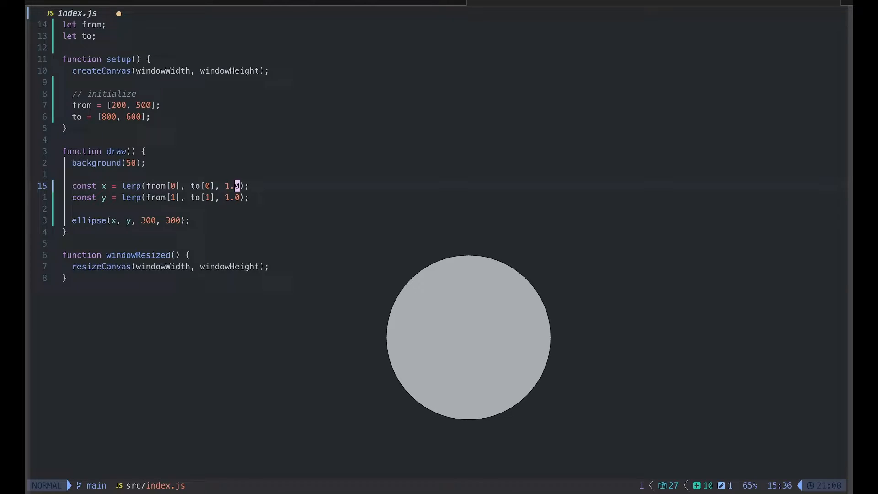
{"action": "type", "text": "fract"}
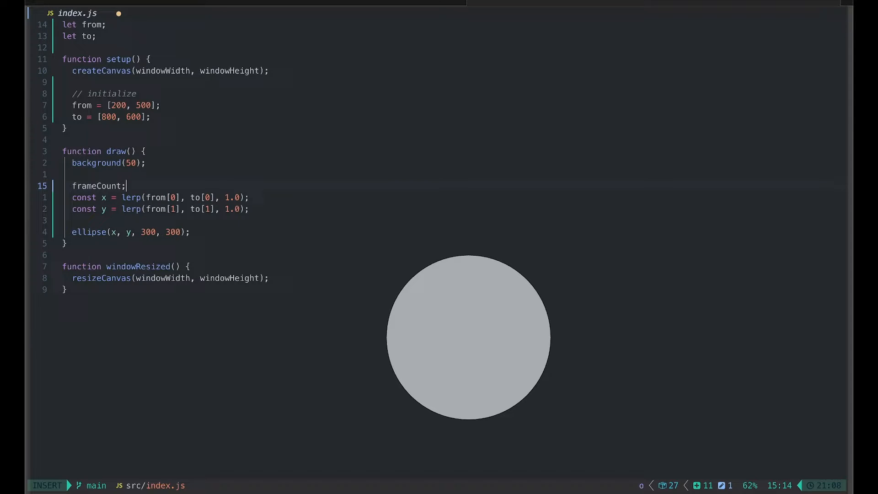
Step: Define const t = frameCount * 0.01 above the lerps and use t as both amounts
{"action": "key", "text": "Escape"}
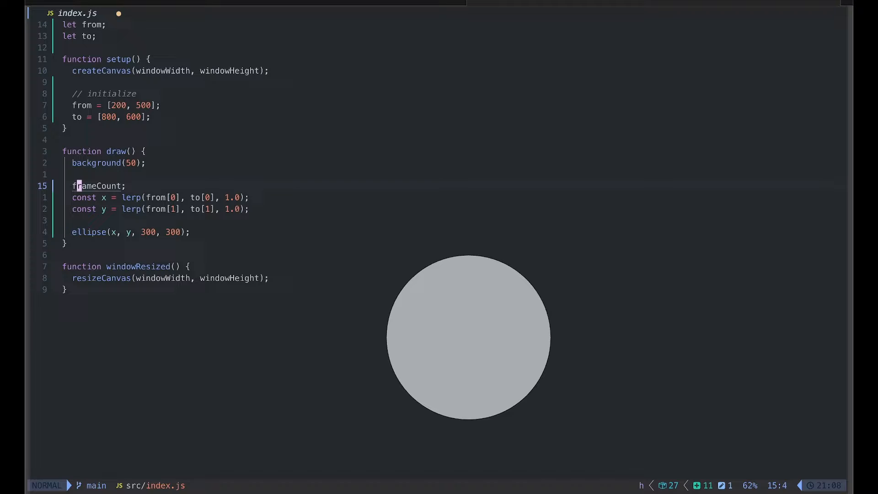
{"action": "type", "text": "const t ="}
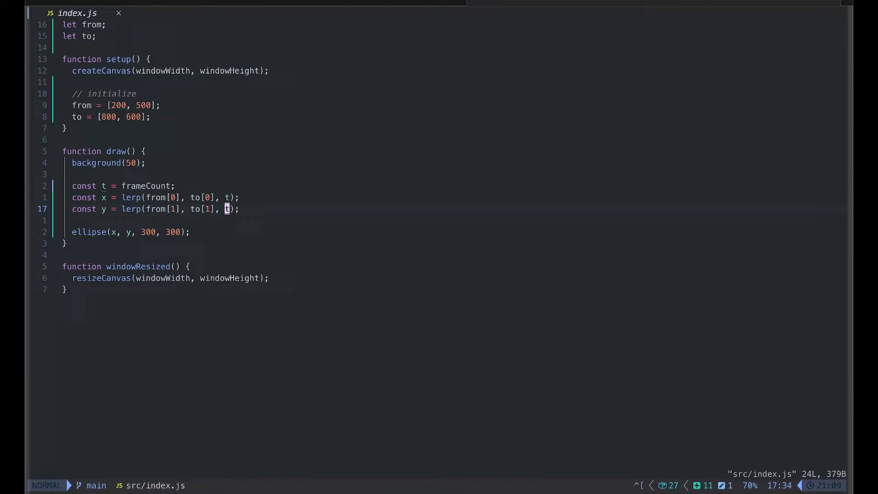
{"action": "mouse_move", "coordinate": [502, 221]}
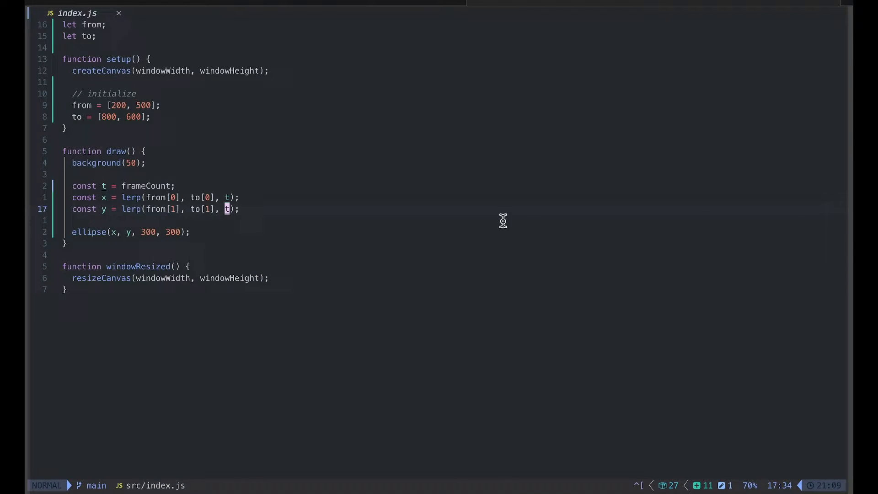
{"action": "mouse_move", "coordinate": [449, 376]}
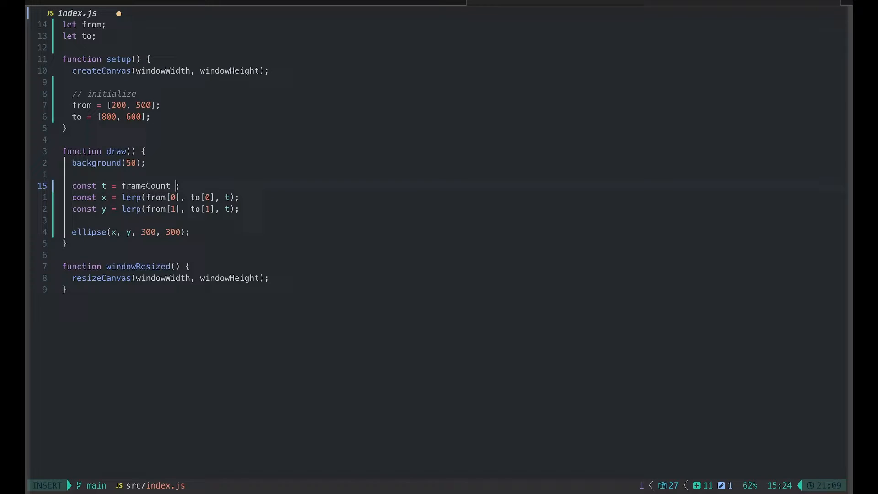
{"action": "type", "text": "* 0.00"}
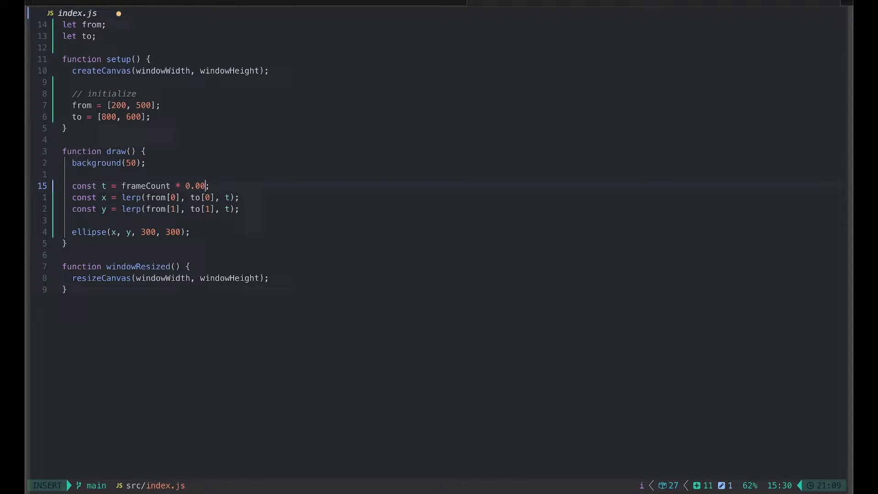
{"action": "type", "text": "1"}
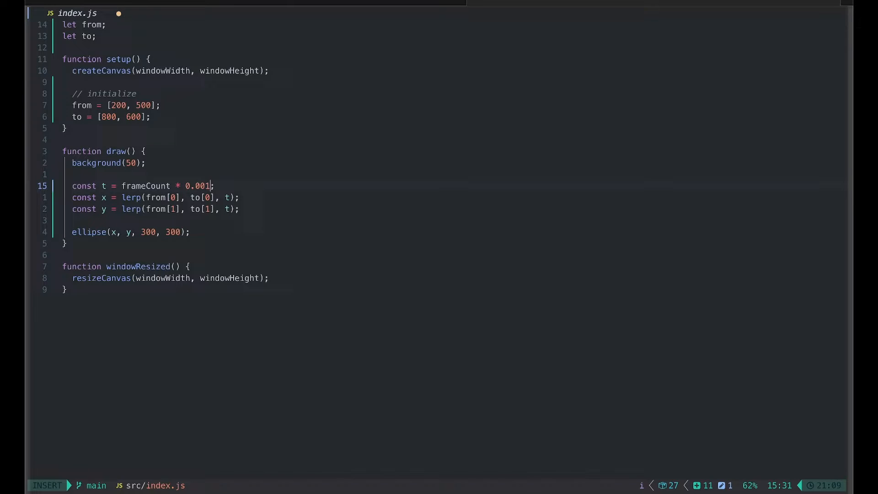
{"action": "key", "text": "Escape"}
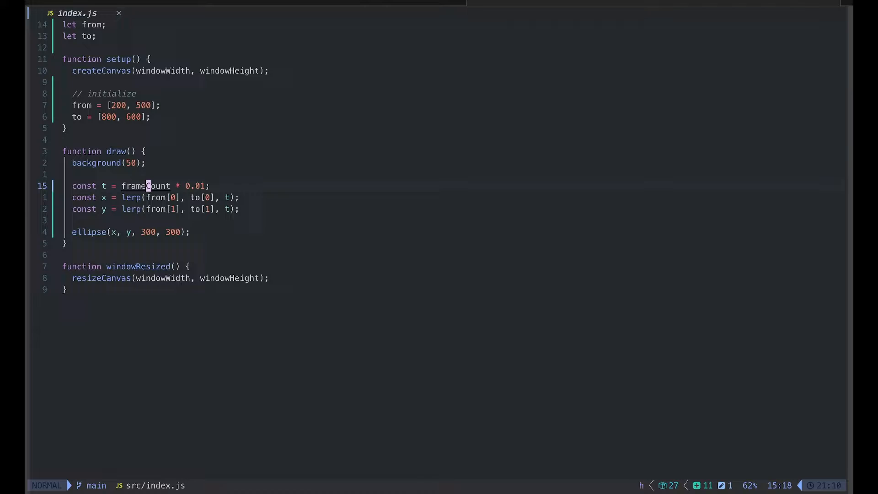
{"action": "key", "text": "gk"}
{"action": "type", "text": "totalDuration = 60; //"}
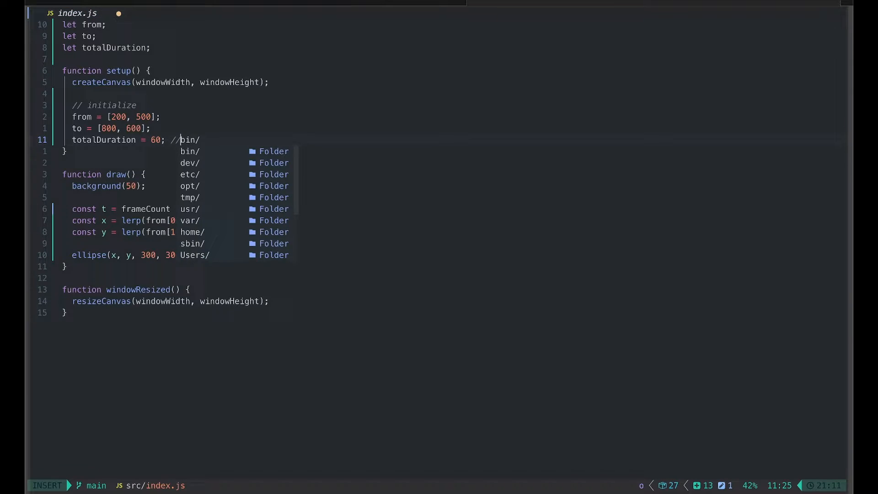
{"action": "type", "text": "in frames"}
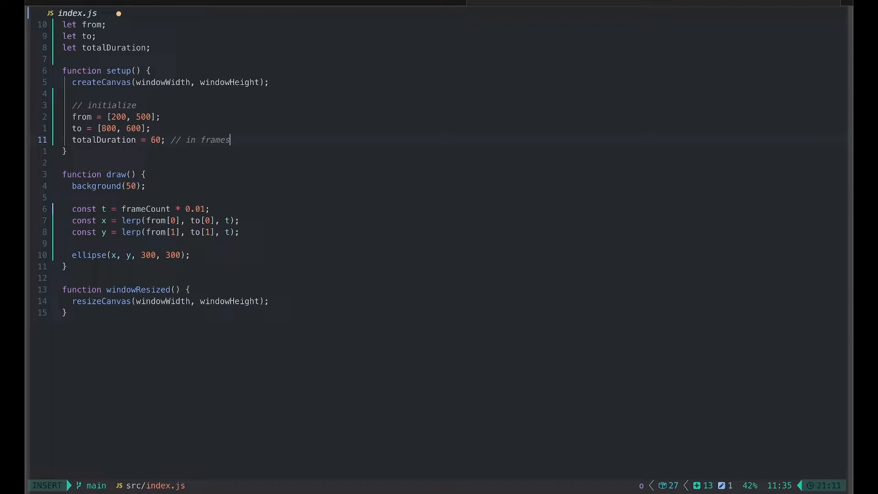
{"action": "type", "text": "if ("}
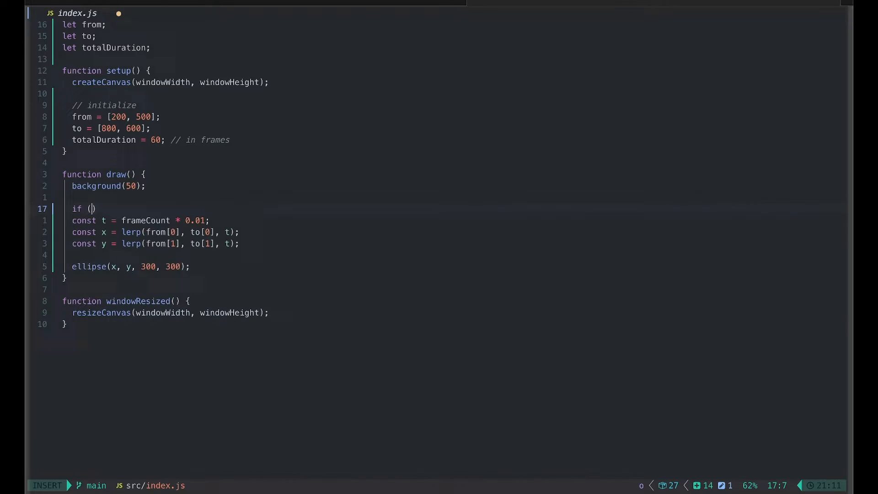
{"action": "type", "text": "frameCount < t"}
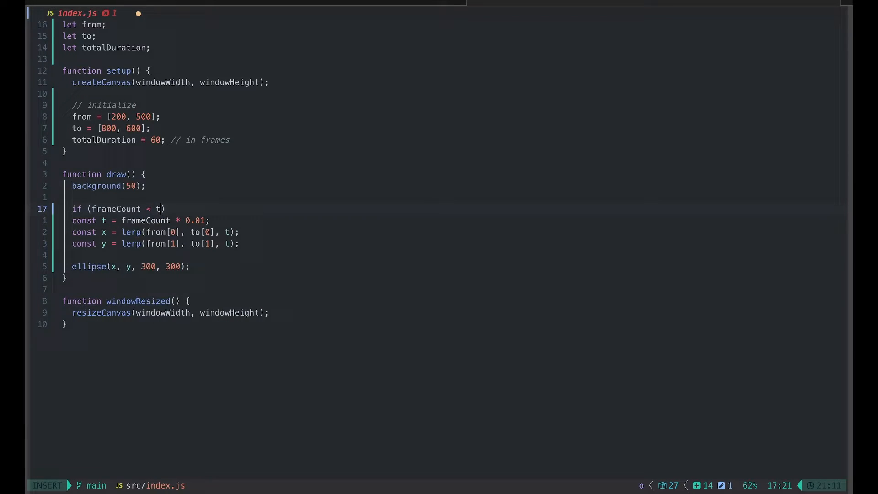
{"action": "type", "text": "otalDuration)"}
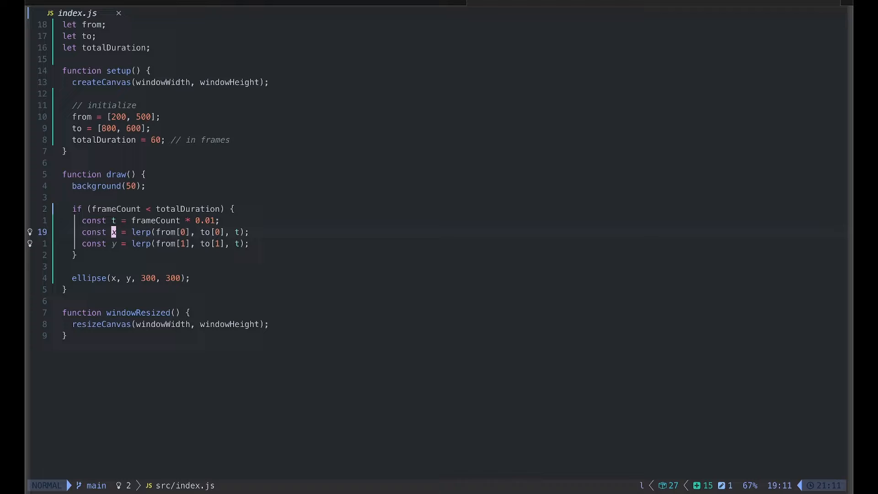
{"action": "key", "text": "j"}
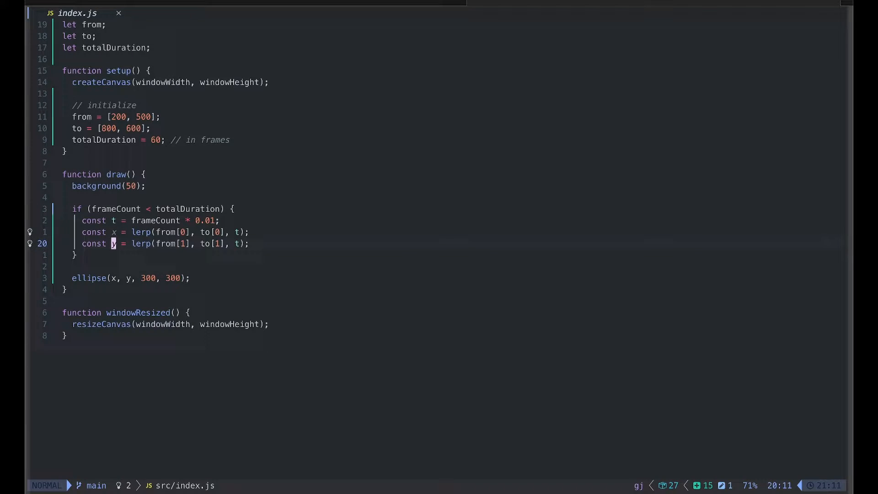
{"action": "mouse_move", "coordinate": [112, 278]}
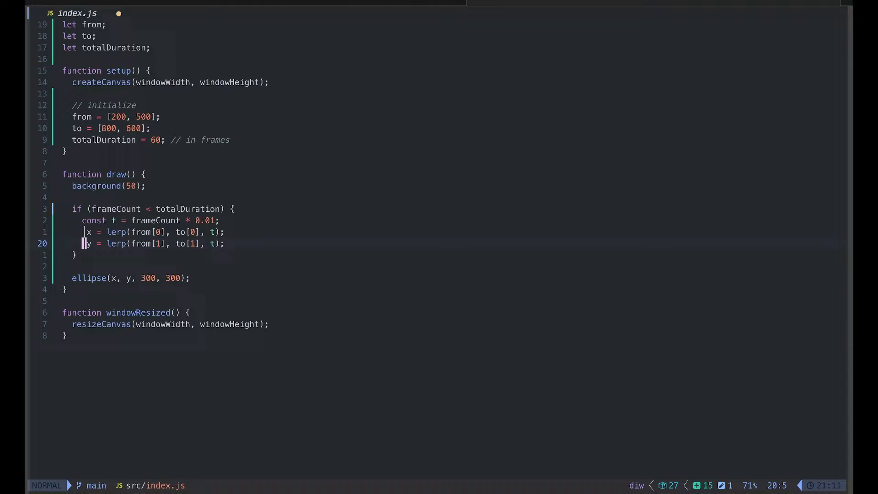
Step: Add 'let x, y' after the global declarations and save the file
{"action": "key", "text": "gg"}
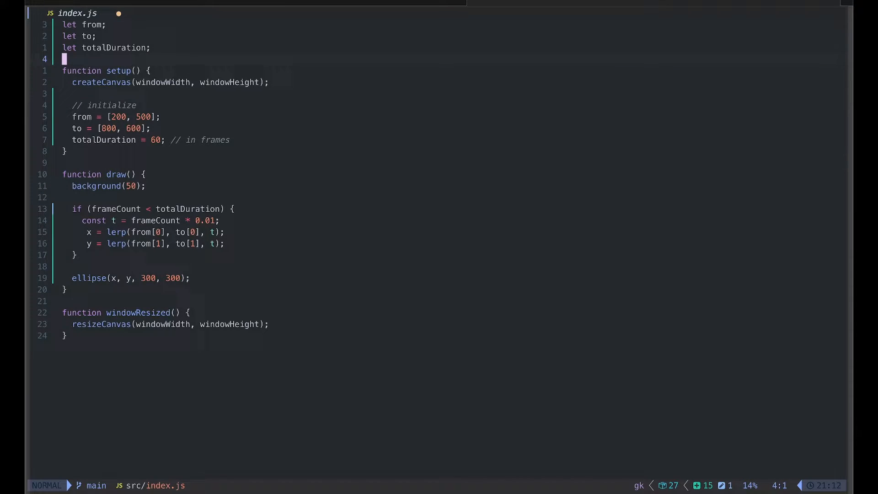
{"action": "type", "text": "let x,y"}
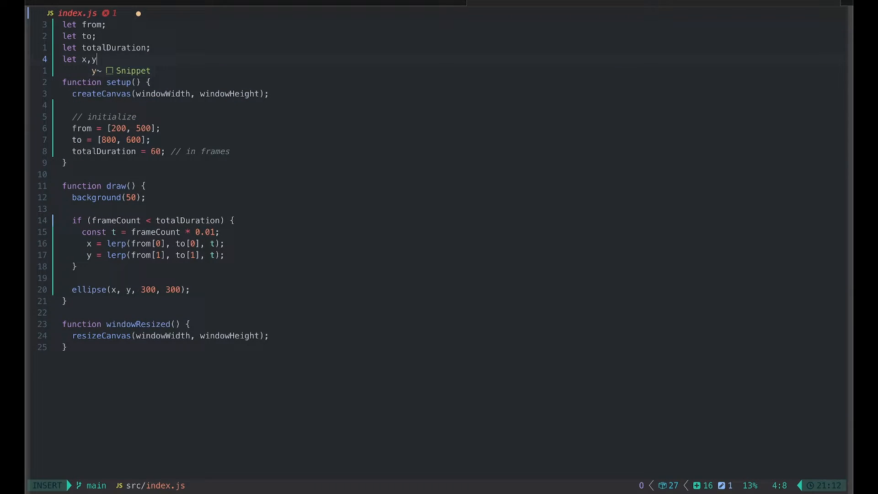
{"action": "key", "text": "Escape"}
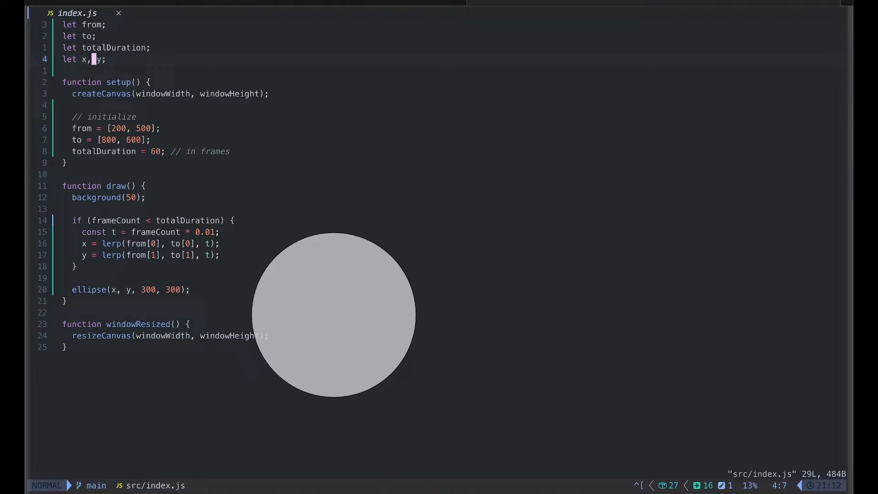
{"action": "mouse_move", "coordinate": [161, 243]}
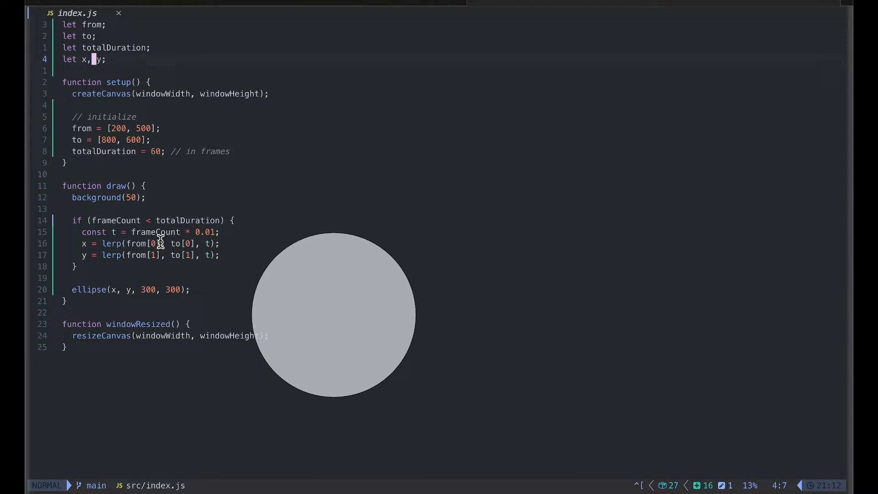
{"action": "mouse_move", "coordinate": [364, 258]}
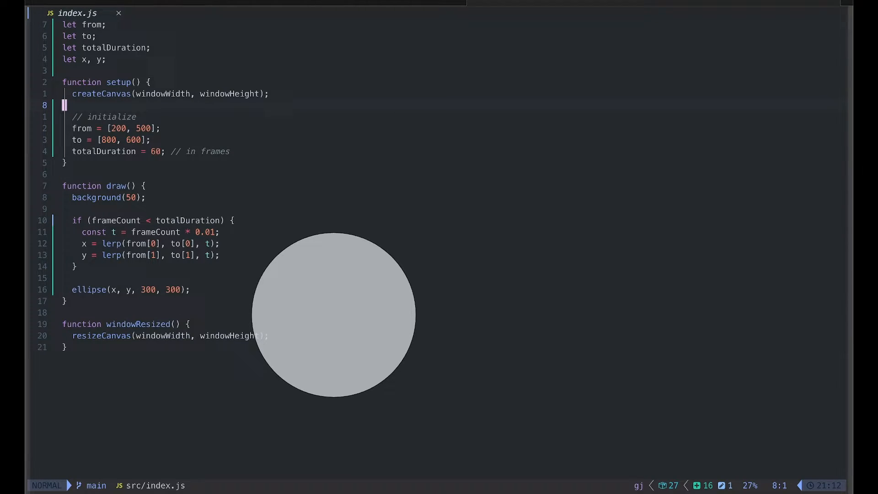
Step: Add a frameRate call after createCanvas, try values, leave it commented as frameRate(10)
{"action": "type", "text": "frameRate(6"}
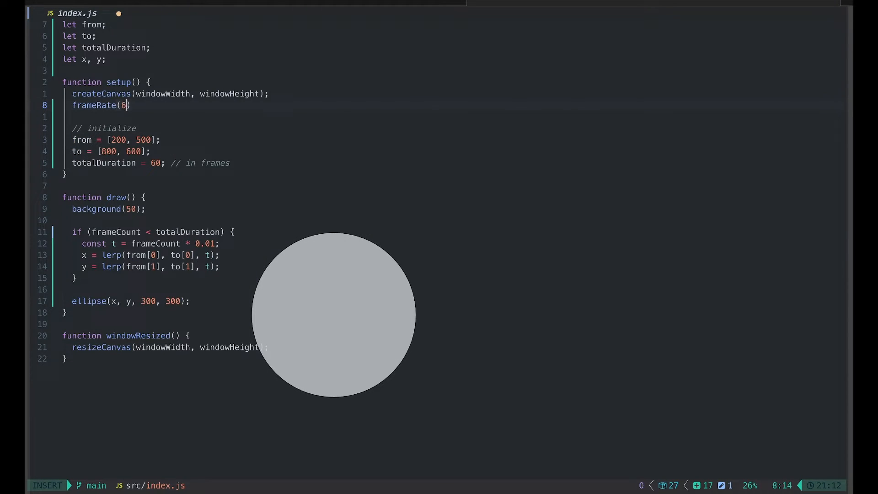
{"action": "key", "text": "Escape"}
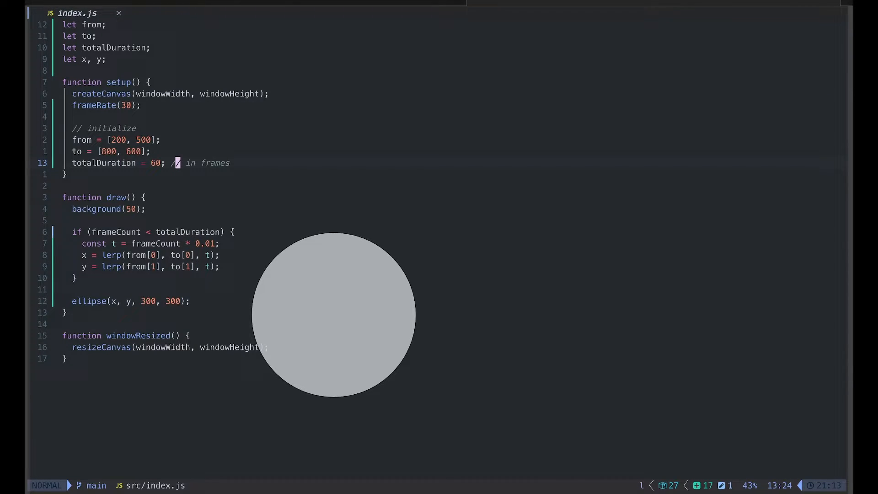
{"action": "key", "text": "h"}
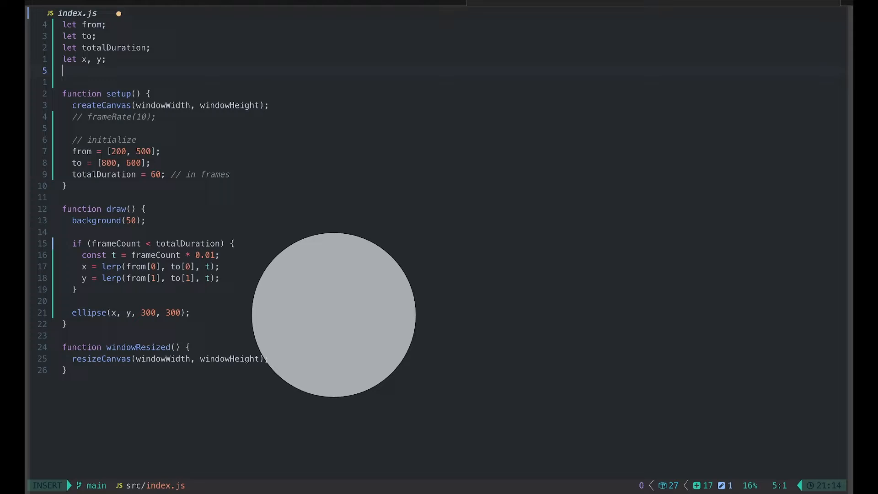
Step: Declare timePassed globally and set timePassed = 0; in setup
{"action": "type", "text": "time"}
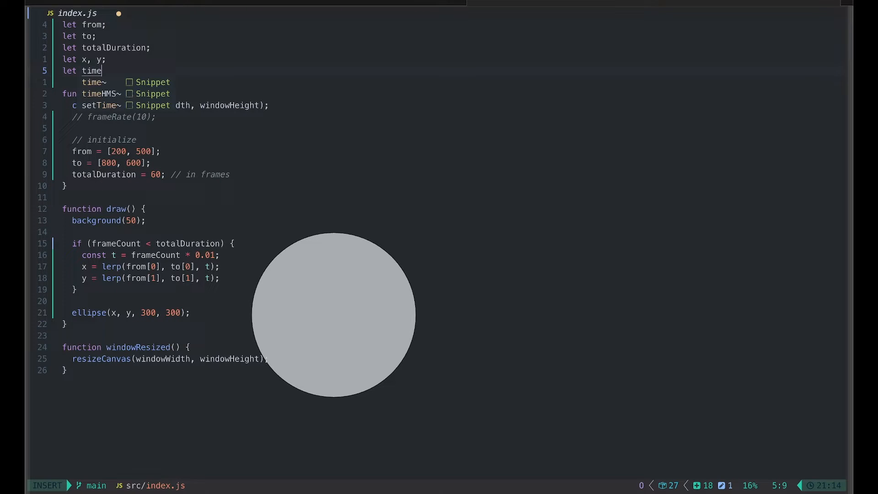
{"action": "type", "text": "Passed;"}
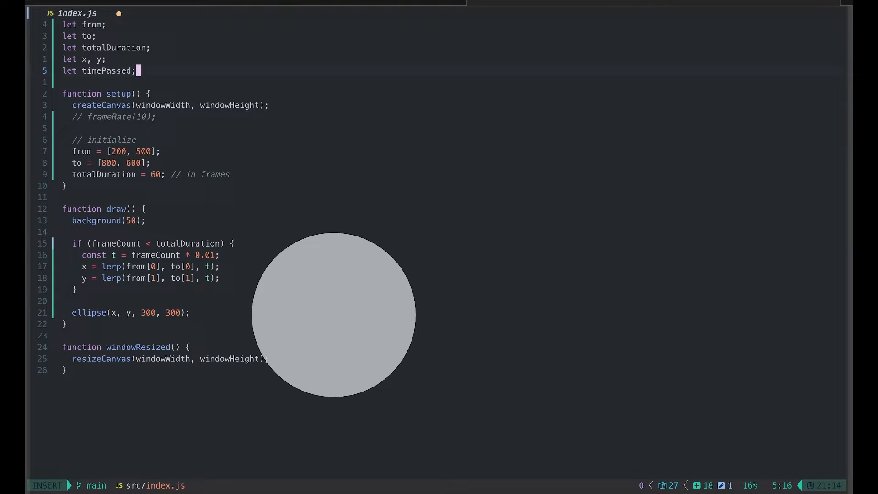
{"action": "key", "text": "Escape"}
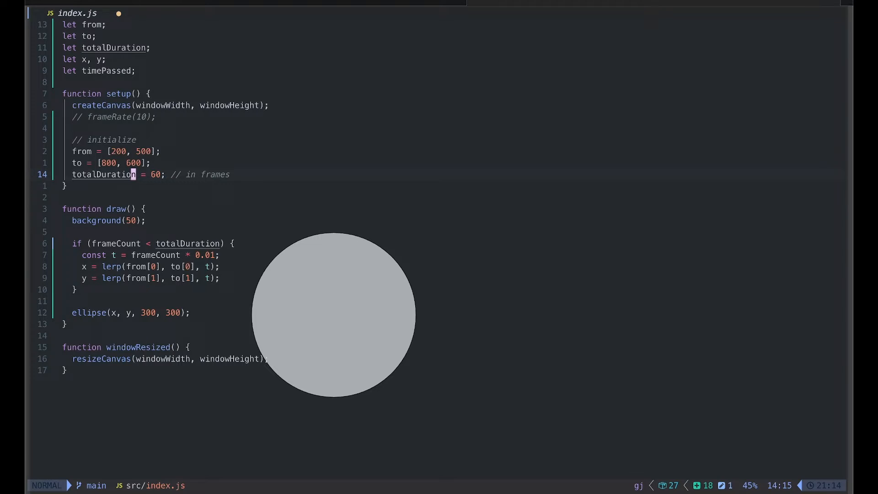
{"action": "type", "text": "timePassed"}
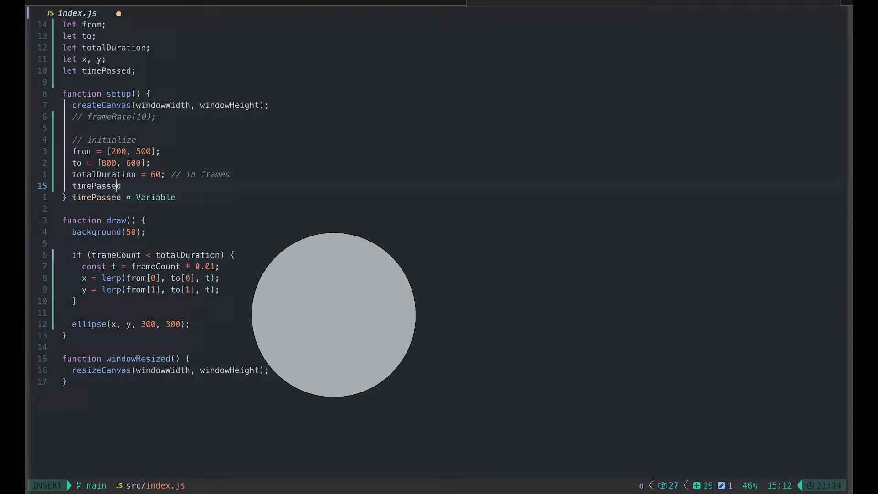
{"action": "type", "text": "= 0;"}
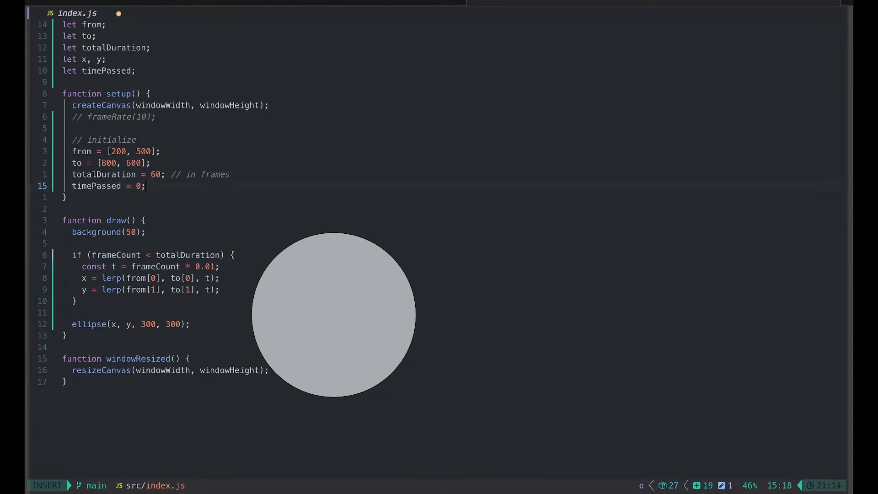
Step: Edit the comment on the totalDuration line
{"action": "key", "text": "Escape"}
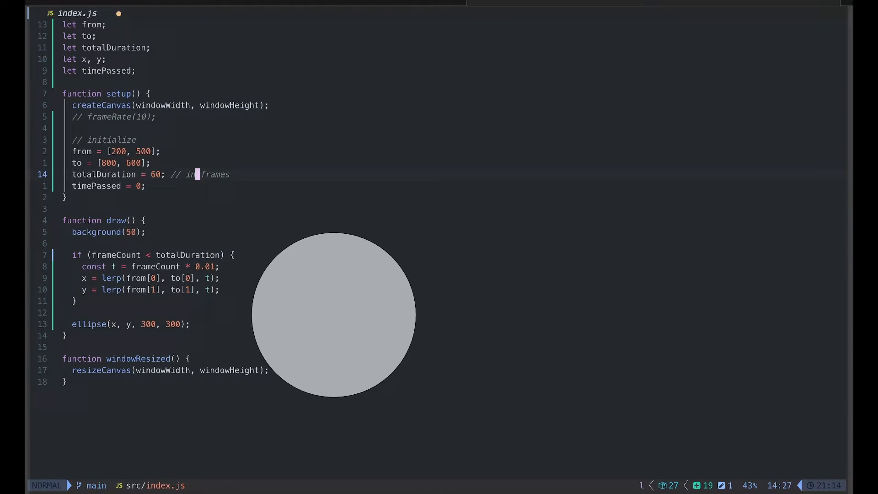
{"action": "type", "text": "fra"}
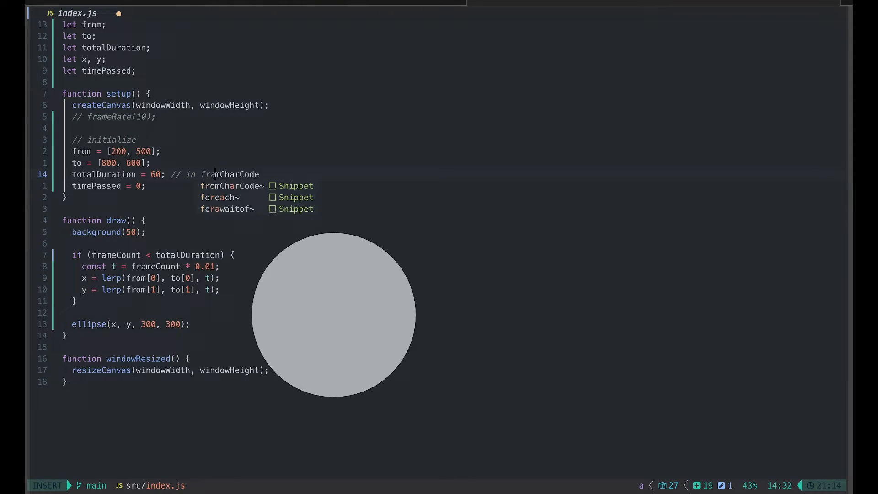
{"action": "key", "text": "Escape"}
{"action": "type", "text": "deltaTime"}
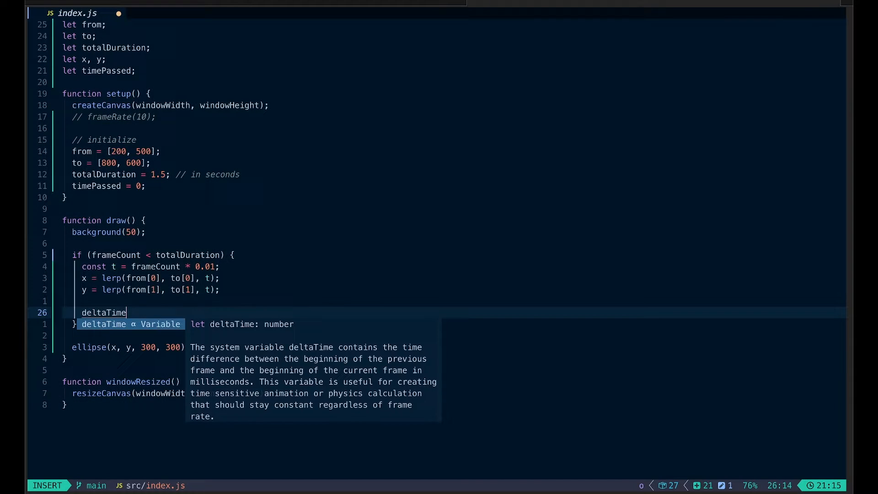
{"action": "mouse_move", "coordinate": [272, 418]}
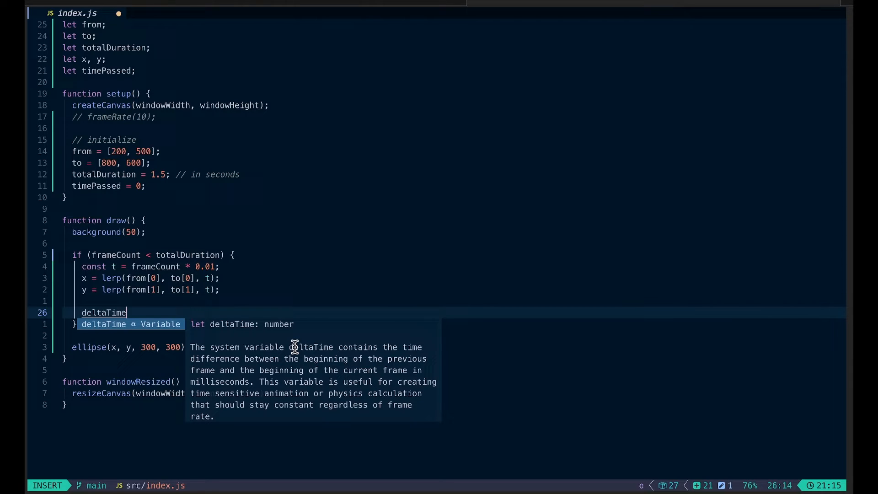
{"action": "mouse_move", "coordinate": [316, 412]}
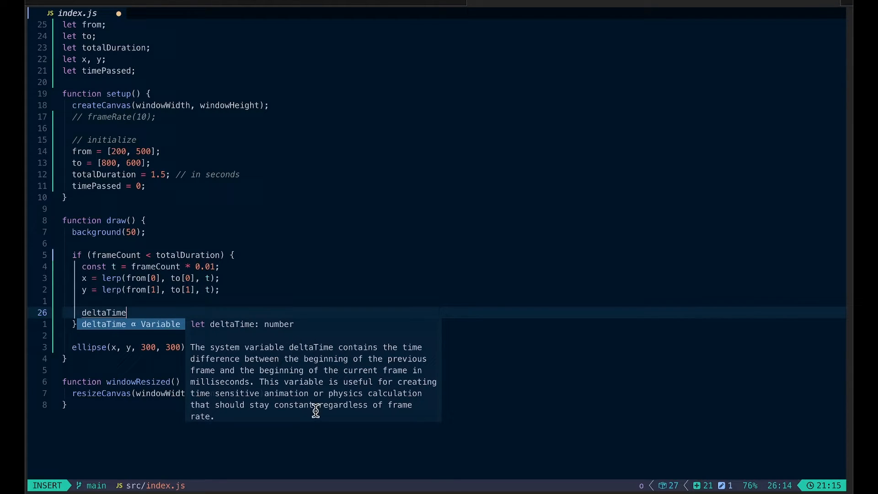
{"action": "mouse_move", "coordinate": [351, 387]}
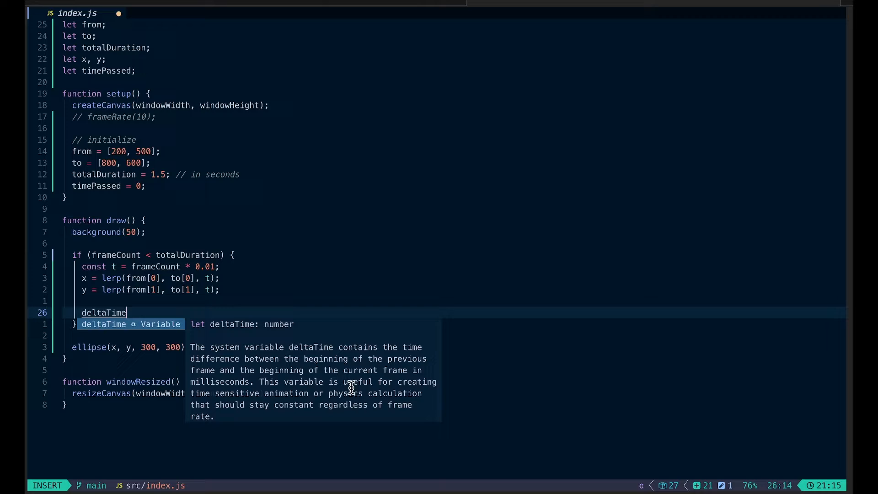
{"action": "mouse_move", "coordinate": [314, 368]}
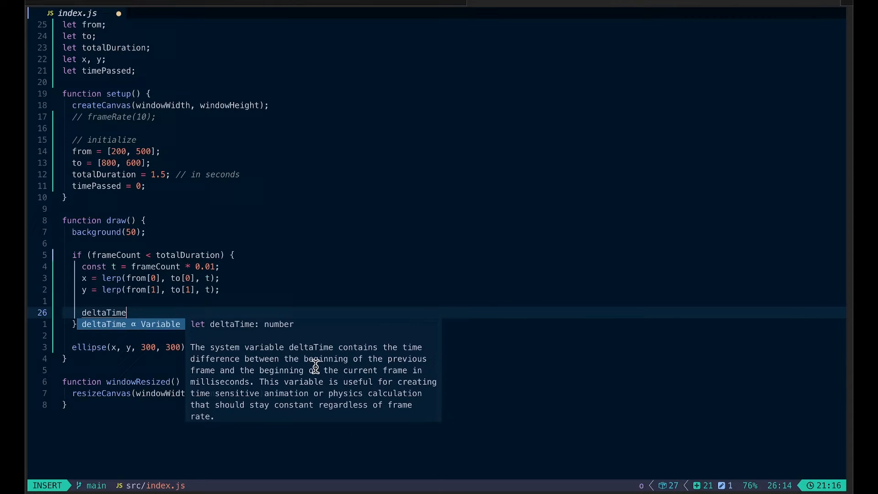
{"action": "mouse_move", "coordinate": [287, 344]}
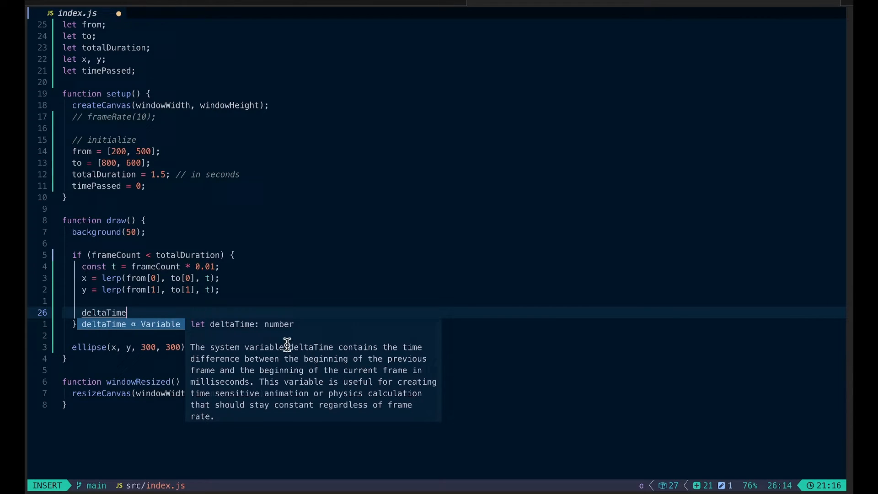
{"action": "mouse_move", "coordinate": [314, 347]}
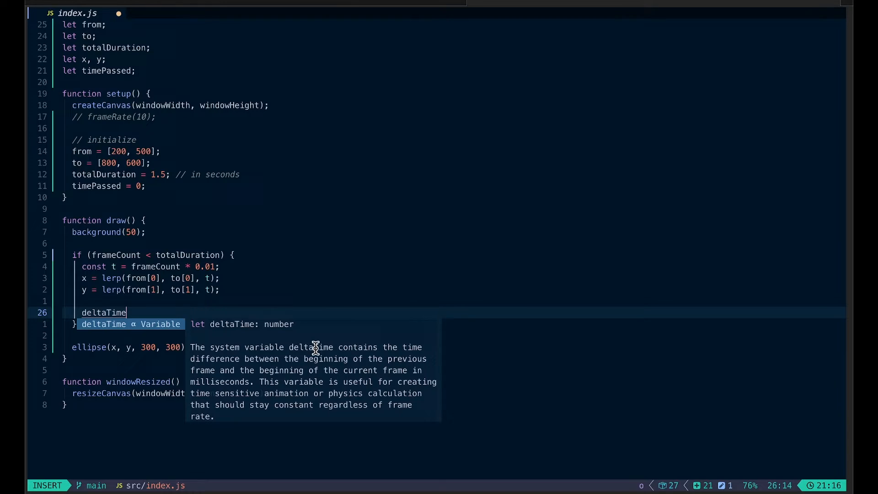
{"action": "mouse_move", "coordinate": [322, 370]}
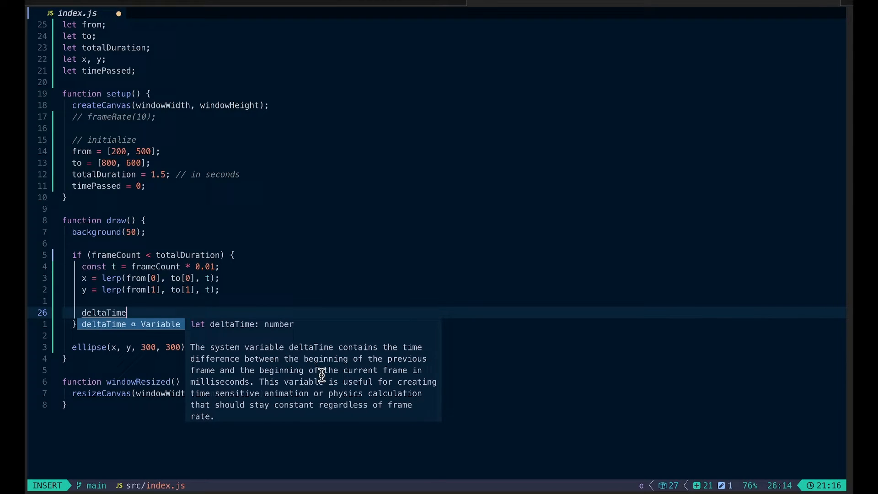
{"action": "mouse_move", "coordinate": [323, 291]}
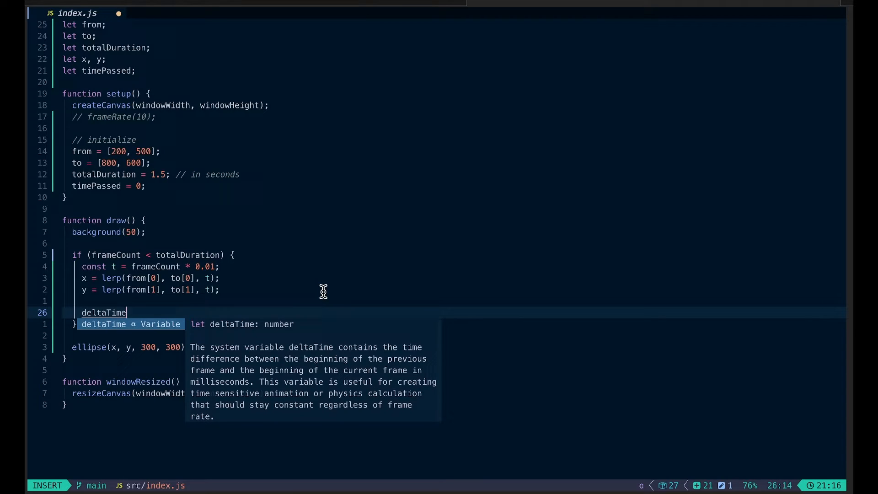
{"action": "mouse_move", "coordinate": [187, 381]}
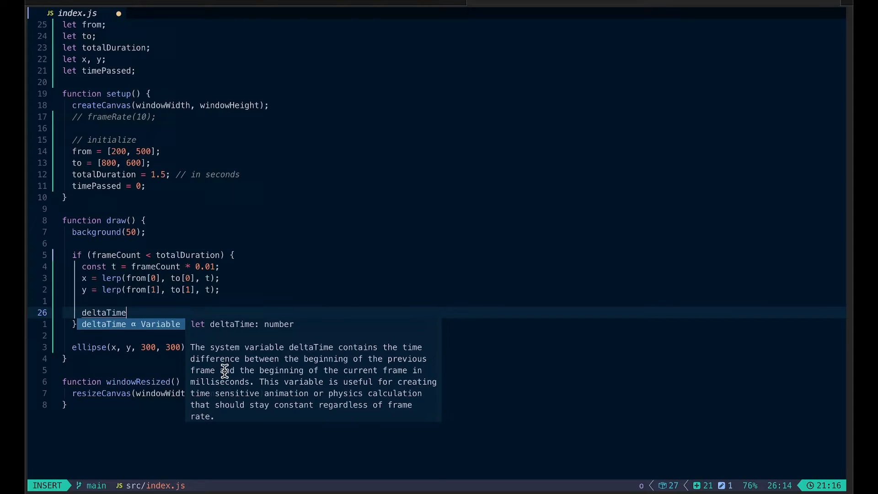
Step: Dismiss the deltaTime documentation popup and leave insert mode
{"action": "key", "text": "Escape"}
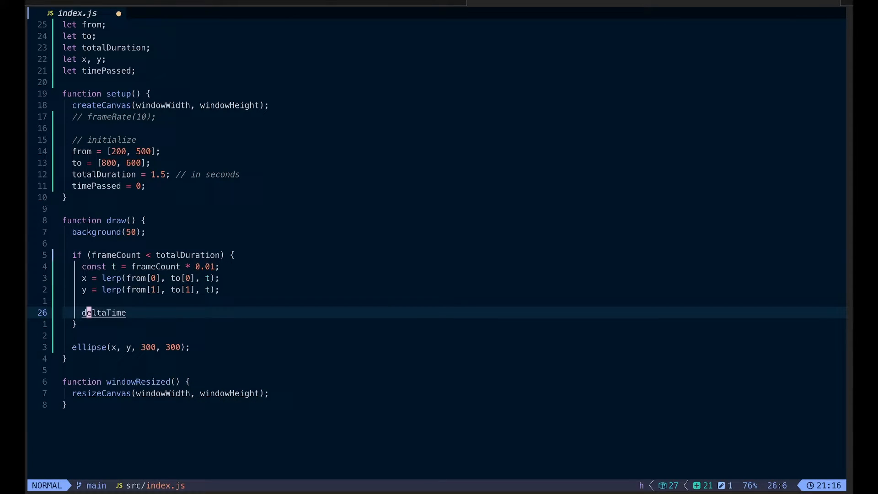
Step: Add timePassed += deltaTime * 0.001; at the start of draw
{"action": "type", "text": "timePassed +="}
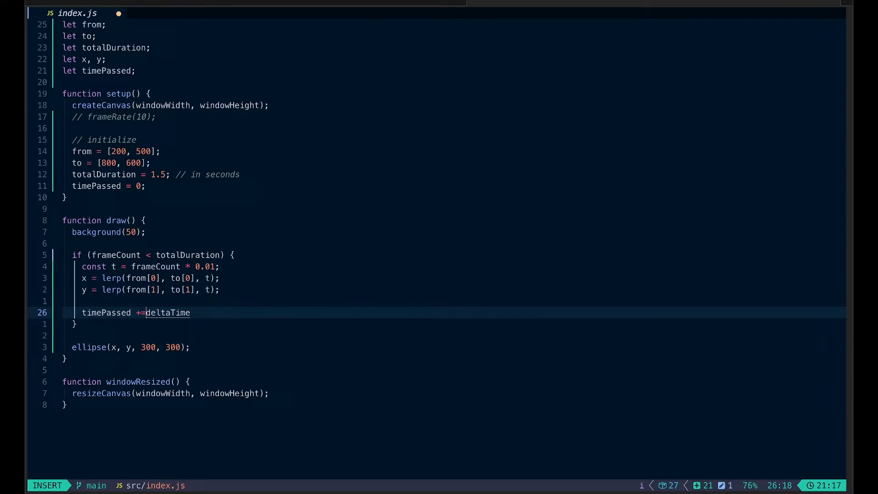
{"action": "key", "text": "Escape"}
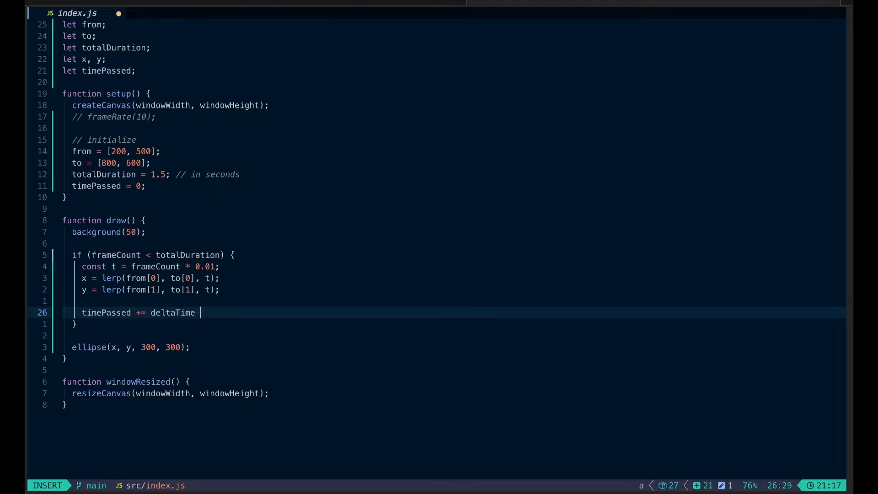
{"action": "type", "text": "* 0.001"}
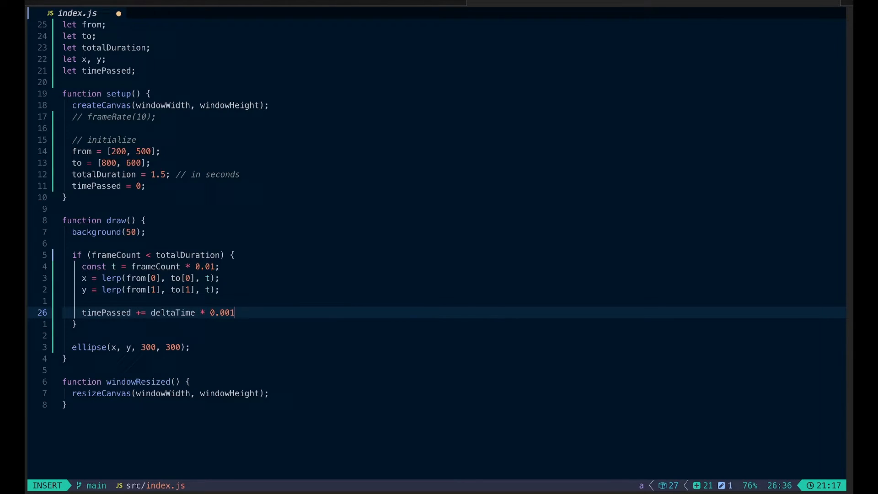
{"action": "key", "text": "Escape"}
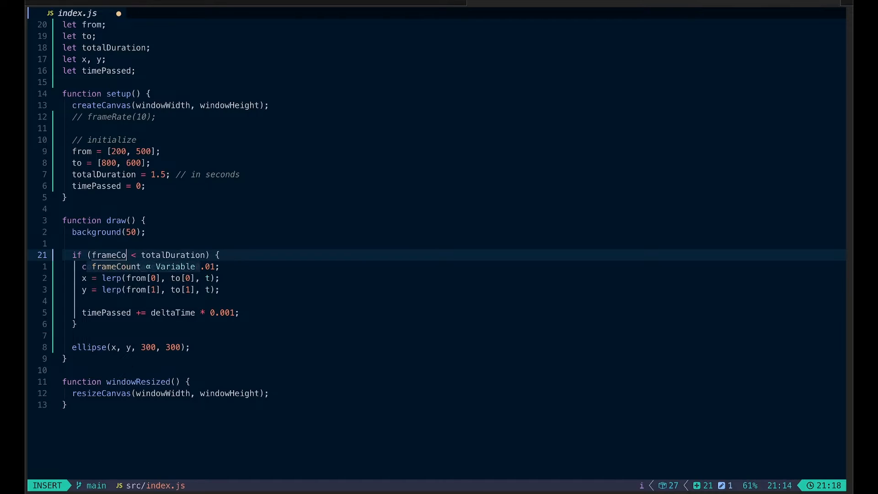
Step: Compare timePassed in the if and set t = timePassed / totalDuration
{"action": "type", "text": "timePassed"}
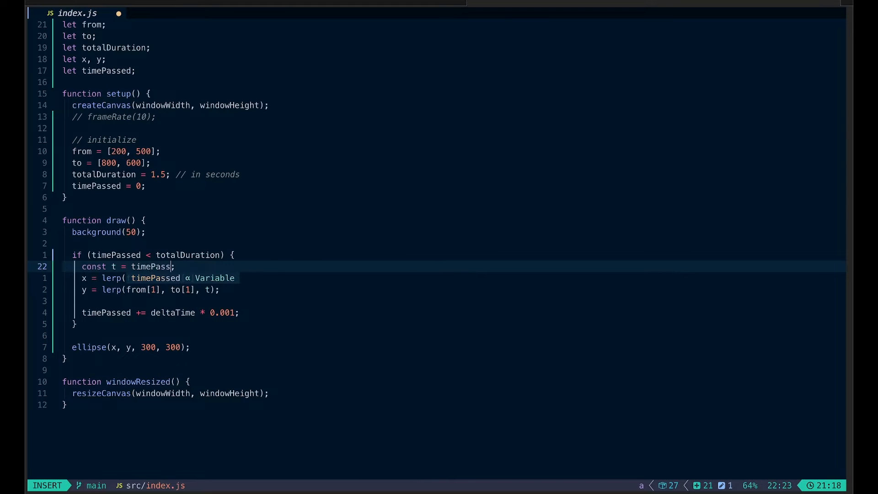
{"action": "type", "text": "/ tota"}
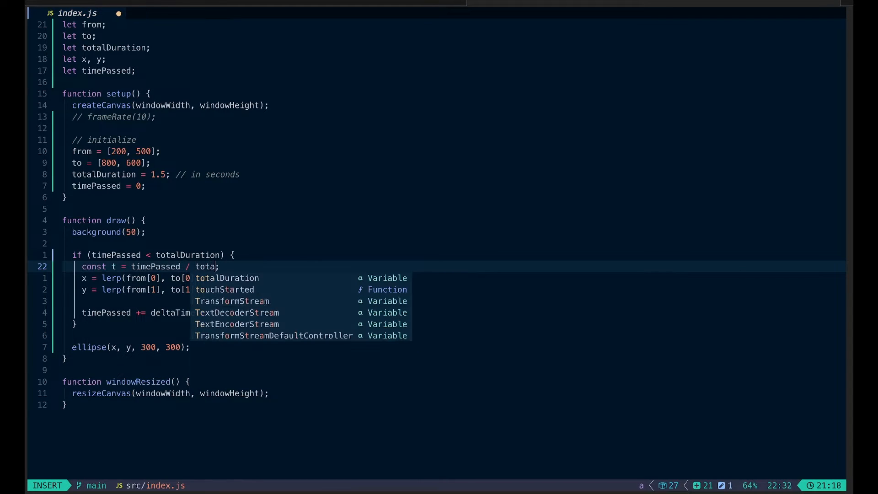
{"action": "key", "text": "Escape"}
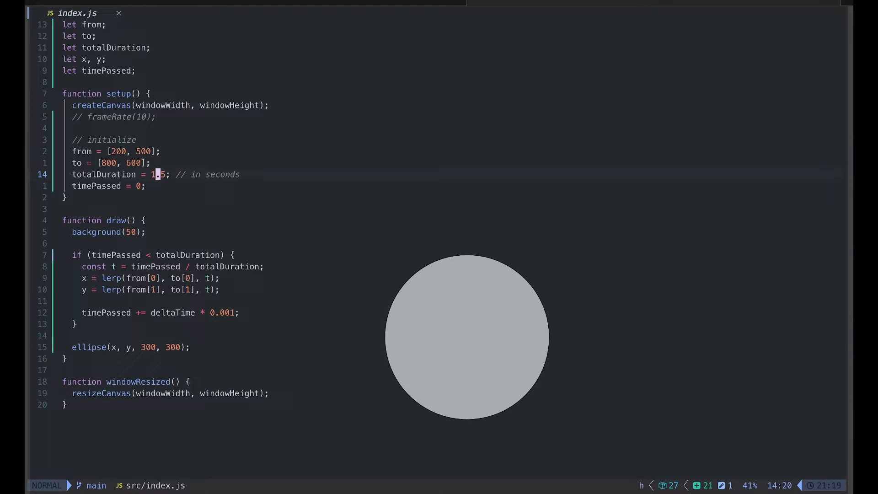
Step: Try durations 2.5 and 0.5, restore 1.5, and set frameRate(60) active in setup
{"action": "type", "text": "2"}
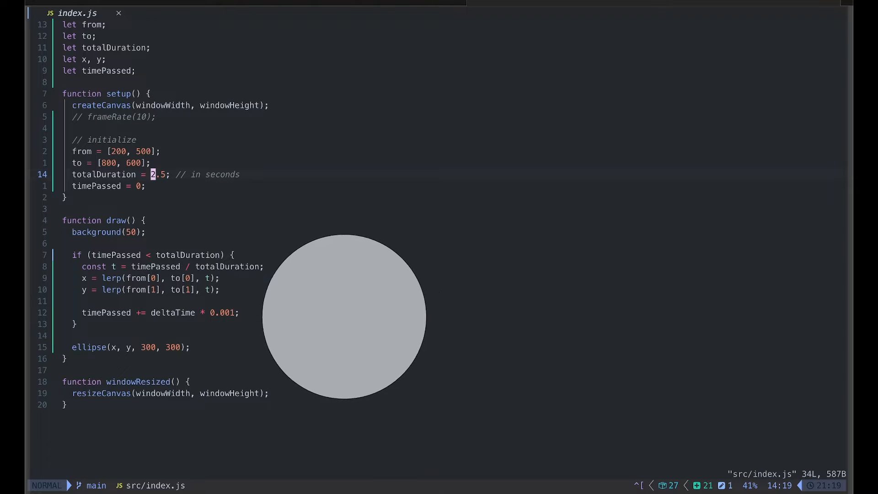
{"action": "type", "text": "0"}
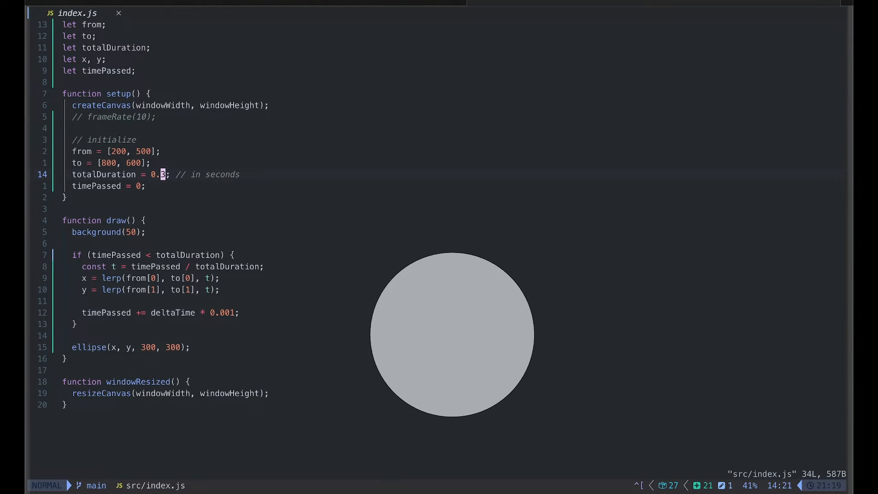
{"action": "type", "text": "1."}
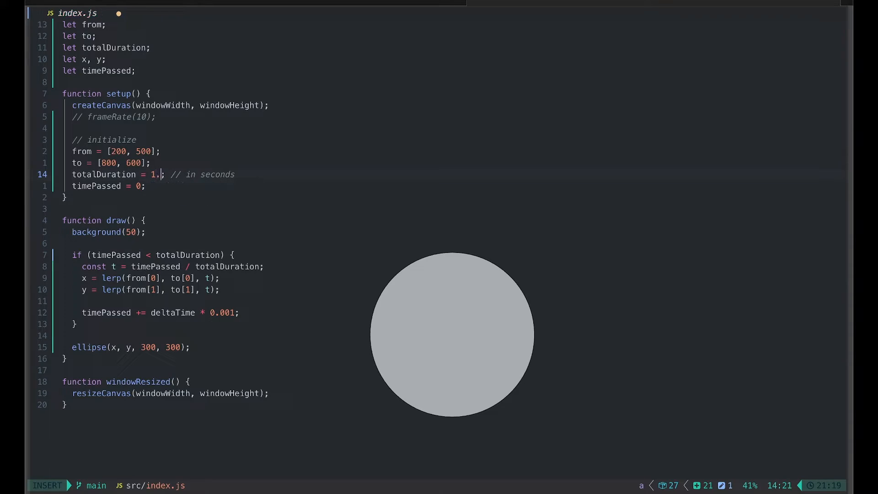
{"action": "key", "text": "Escape"}
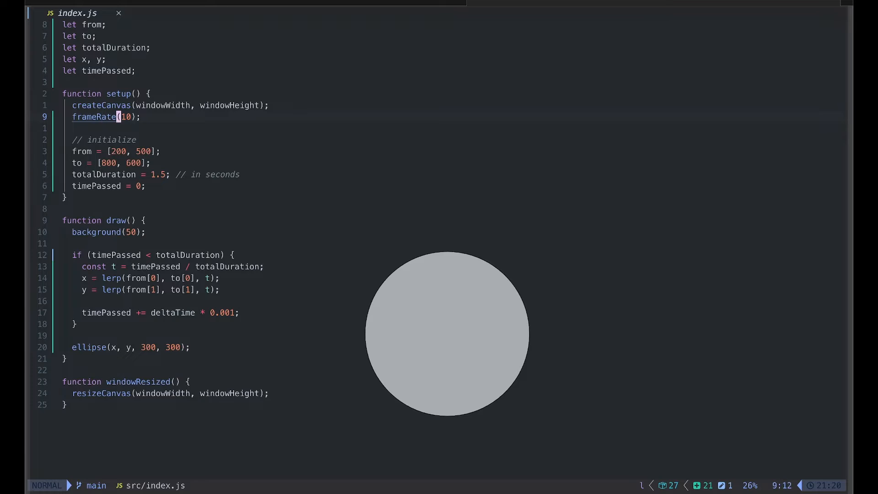
{"action": "type", "text": "60"}
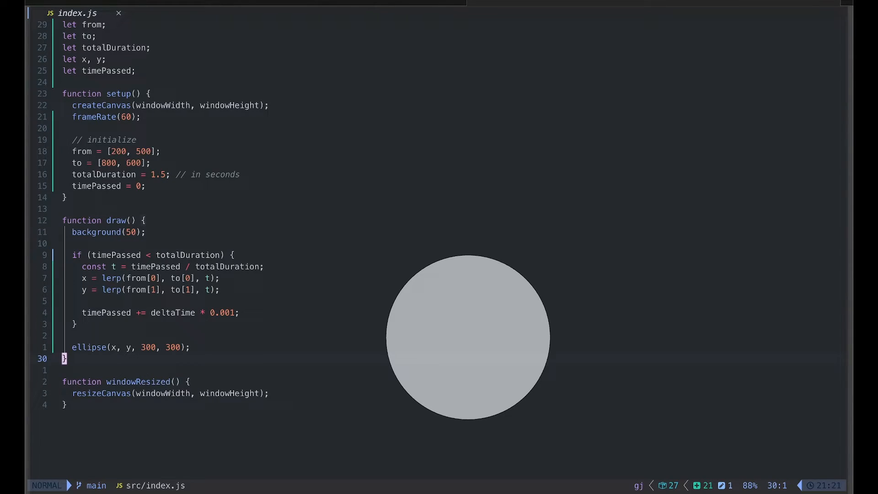
Step: Write mousePressed() setting to = [mouseX, mouseY] as the new click target
{"action": "type", "text": "function"}
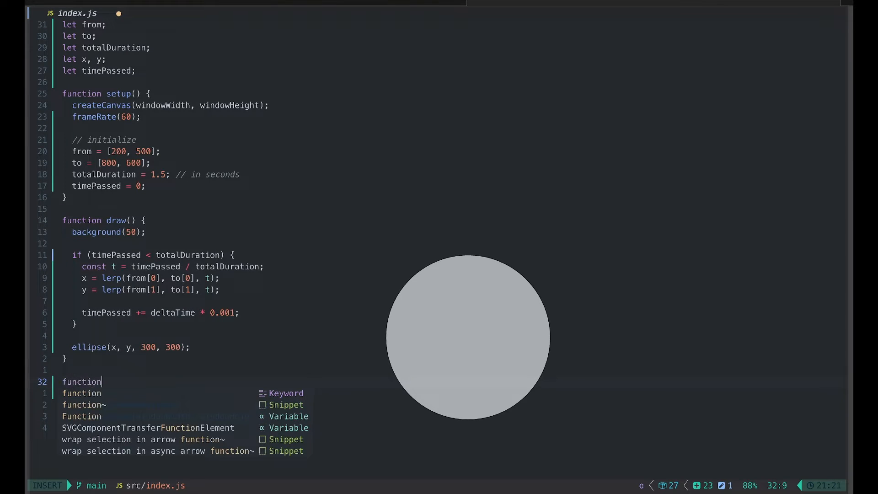
{"action": "type", "text": "mousePressed() {"}
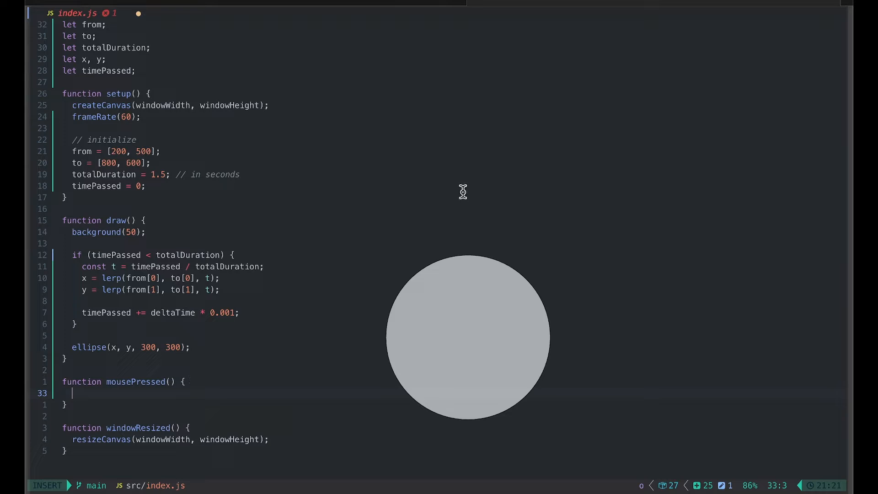
{"action": "mouse_move", "coordinate": [670, 98]}
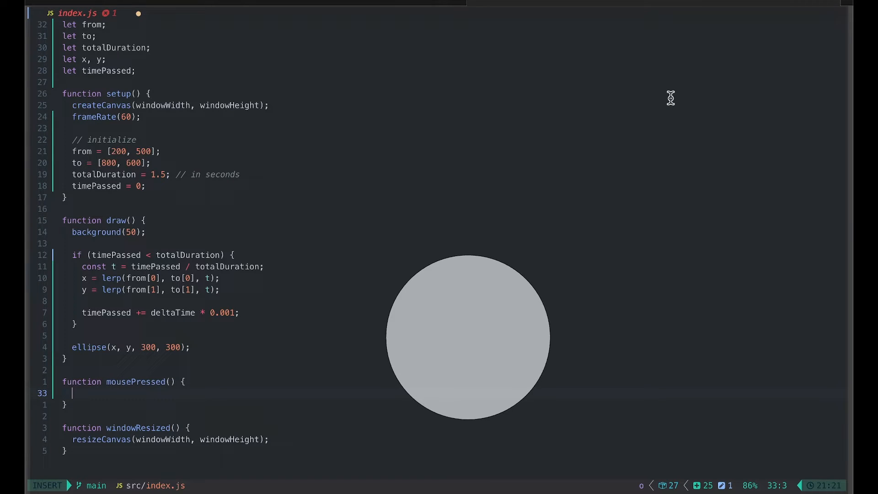
{"action": "mouse_move", "coordinate": [679, 120]}
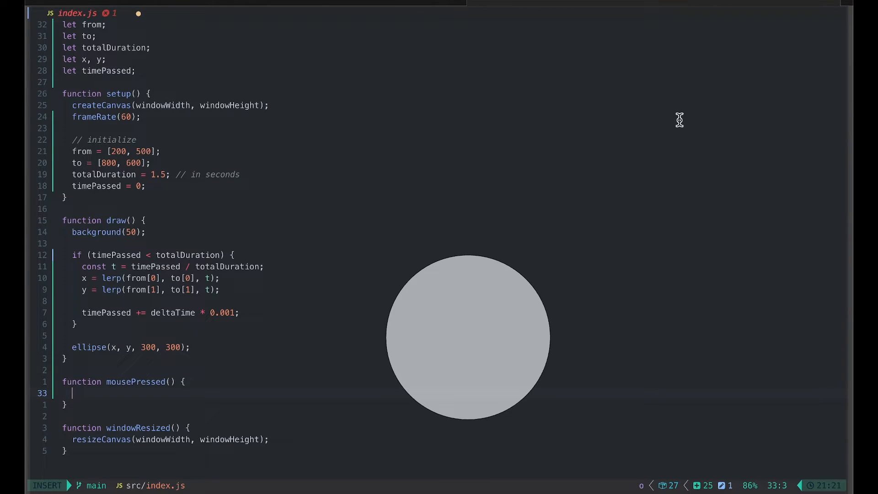
{"action": "mouse_move", "coordinate": [674, 131]}
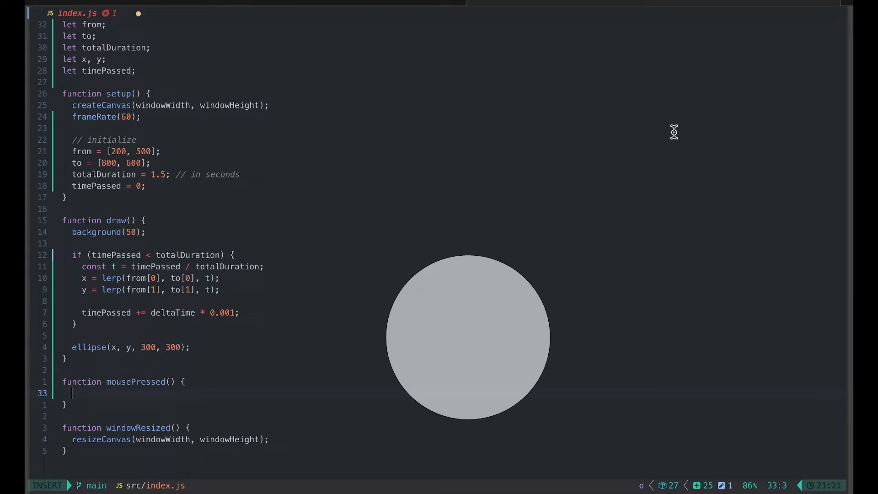
{"action": "type", "text": "to = [m"}
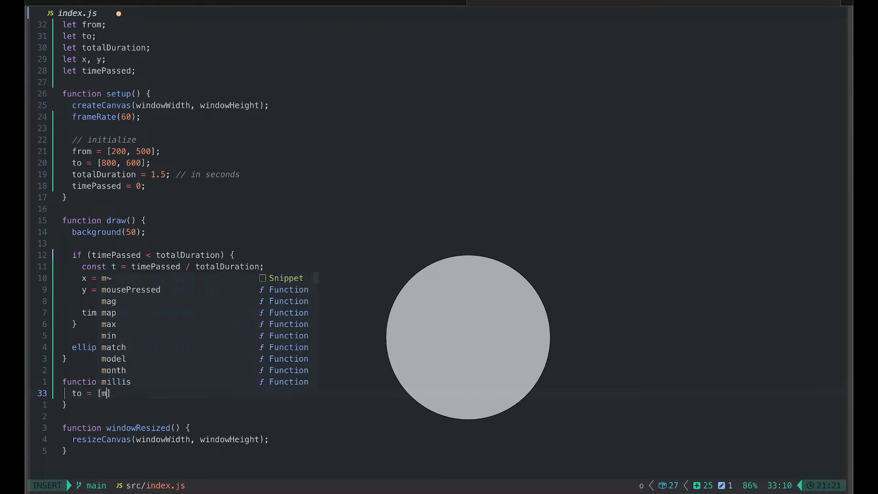
{"action": "type", "text": "ouseX, mouse"}
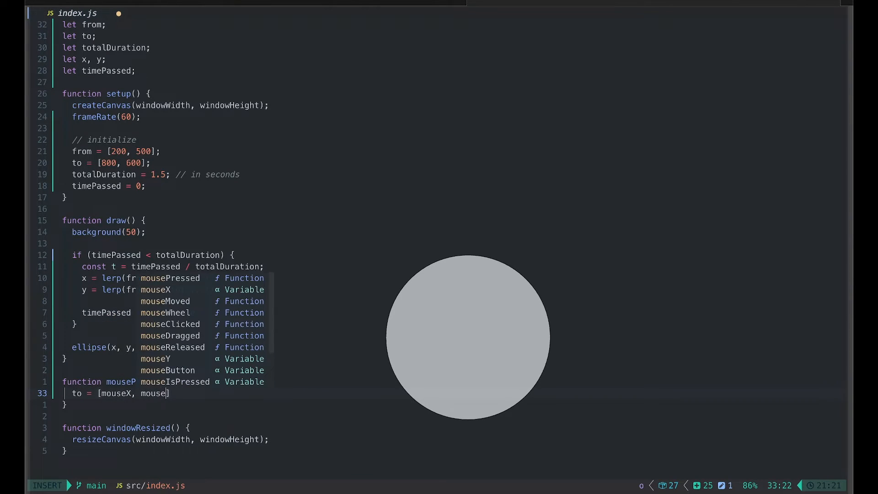
{"action": "key", "text": "Escape"}
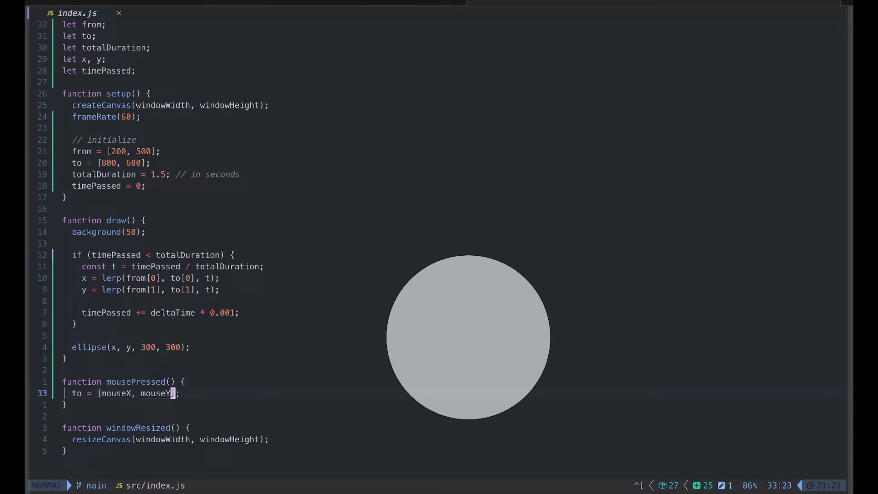
Step: Reset timePassed = 0 inside mousePressed and save the file
{"action": "type", "text": "timePassed = 0"}
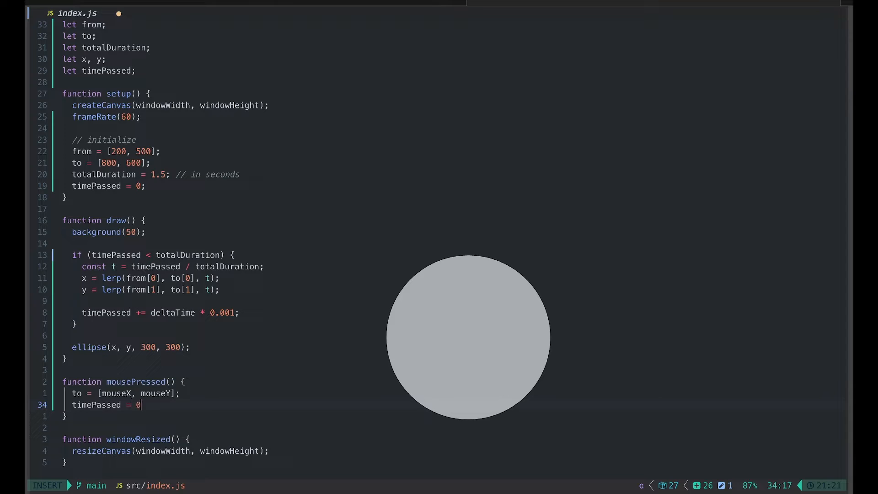
{"action": "type", "text": ";"}
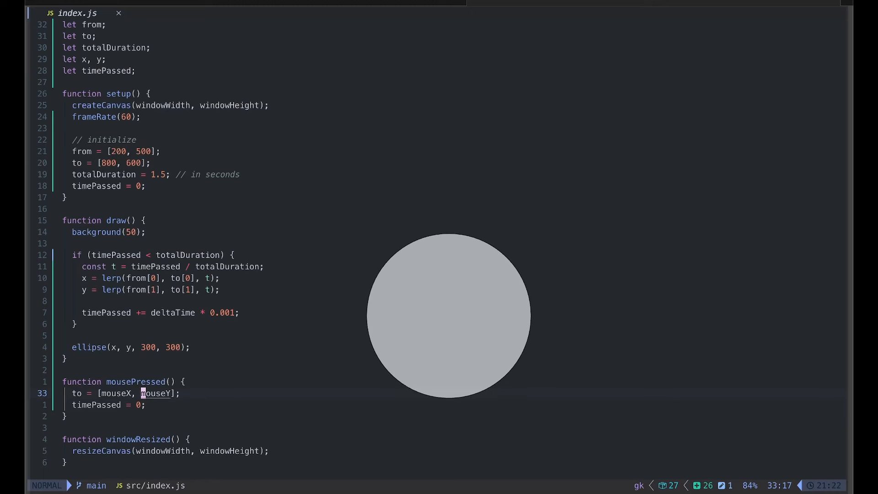
Step: Start a from = [] assignment as the first line of mousePressed
{"action": "type", "text": "from"}
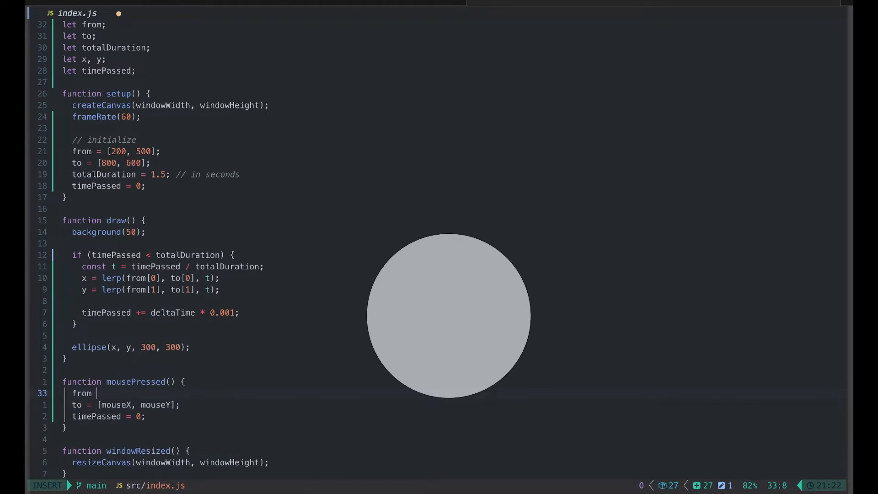
{"action": "type", "text": "="}
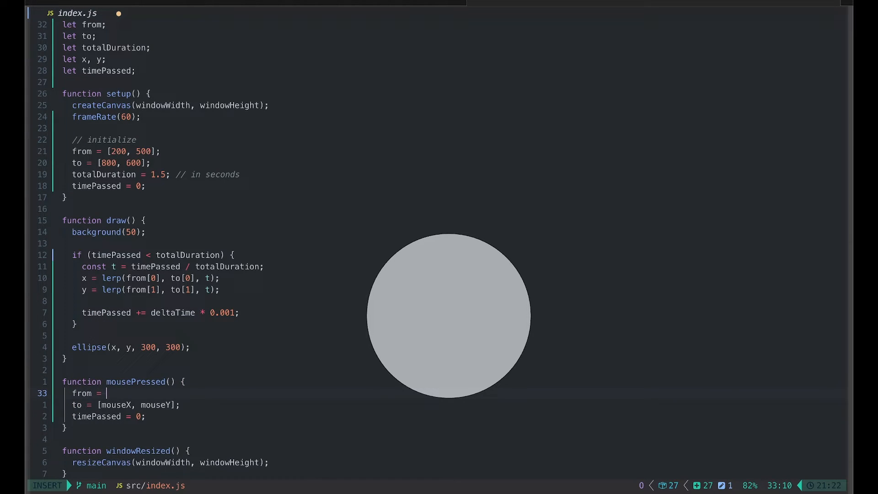
{"action": "type", "text": "[]"}
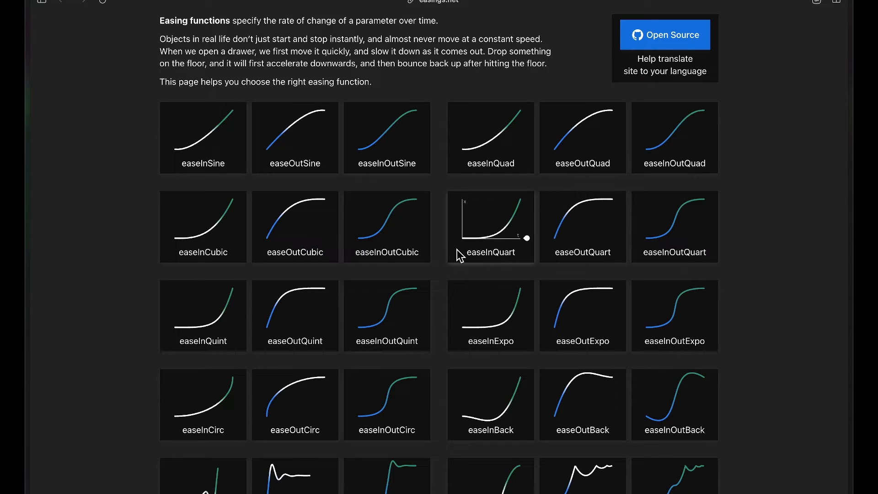
{"action": "mouse_move", "coordinate": [445, 253]}
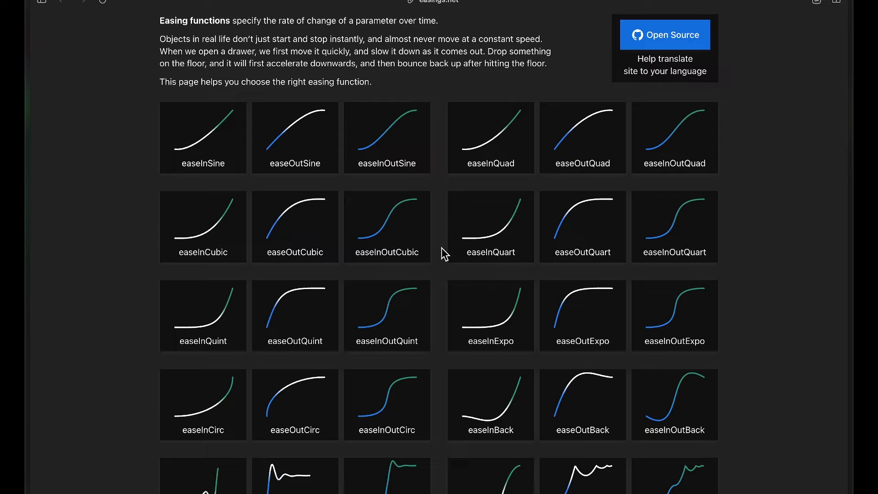
{"action": "mouse_move", "coordinate": [239, 148]}
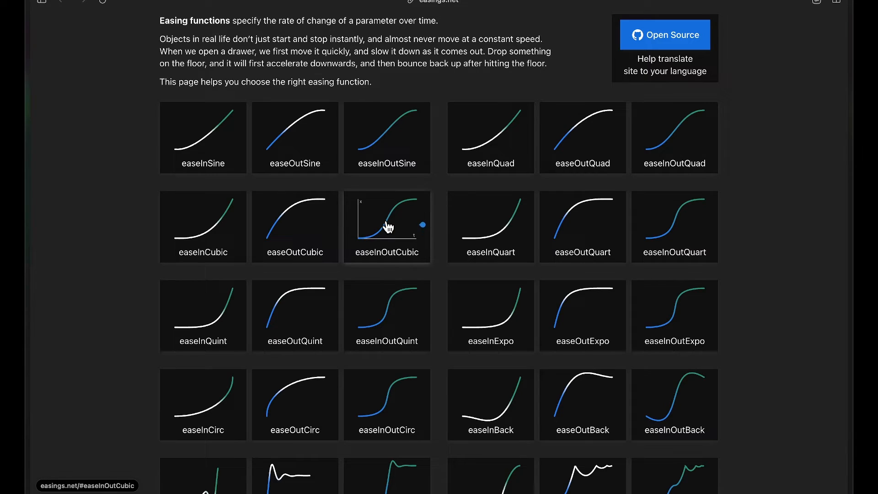
{"action": "mouse_move", "coordinate": [495, 226]}
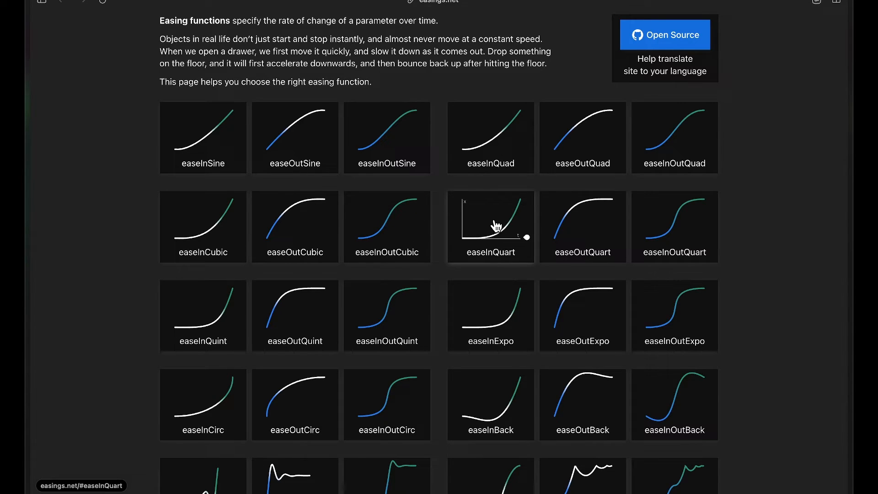
{"action": "mouse_move", "coordinate": [527, 201]}
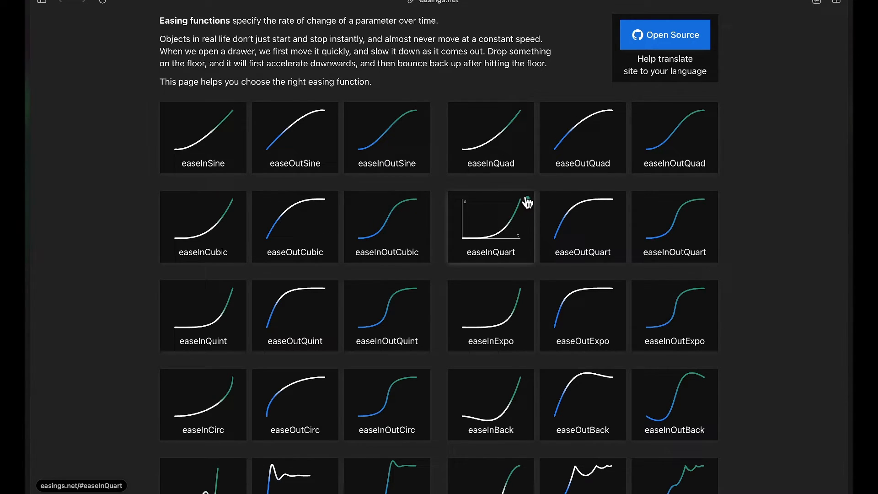
{"action": "mouse_move", "coordinate": [583, 227]}
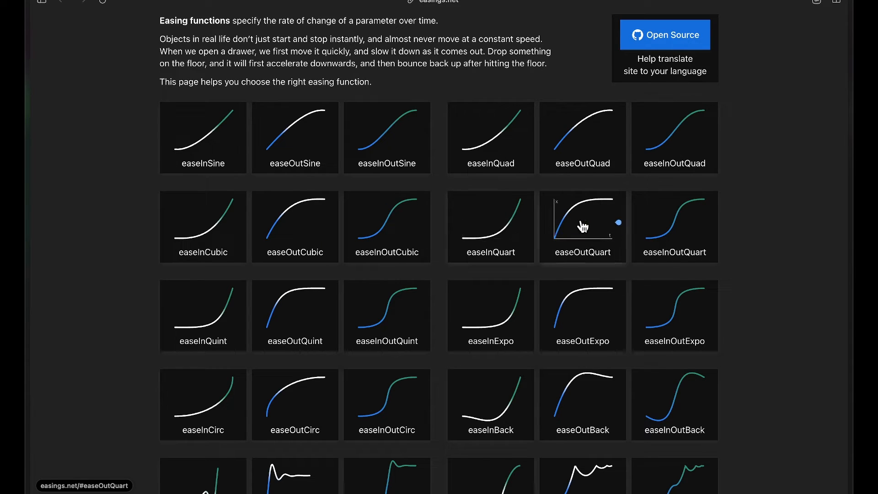
{"action": "mouse_move", "coordinate": [662, 231]}
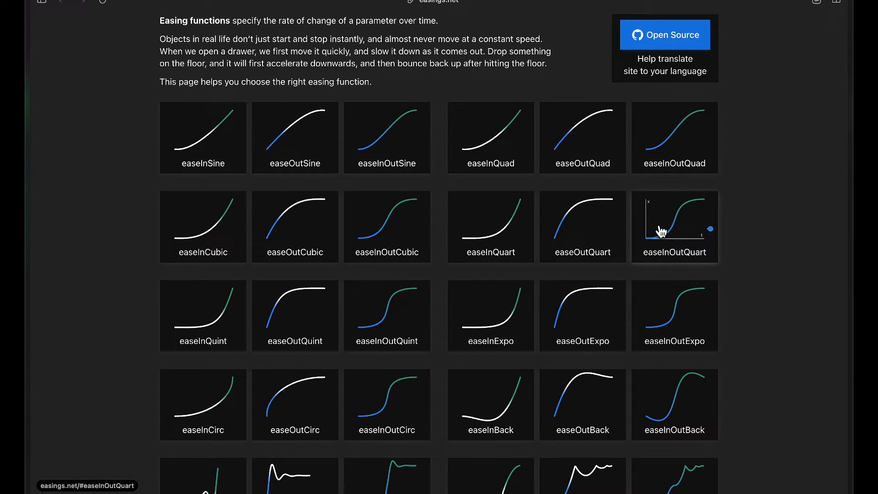
{"action": "mouse_move", "coordinate": [675, 227]}
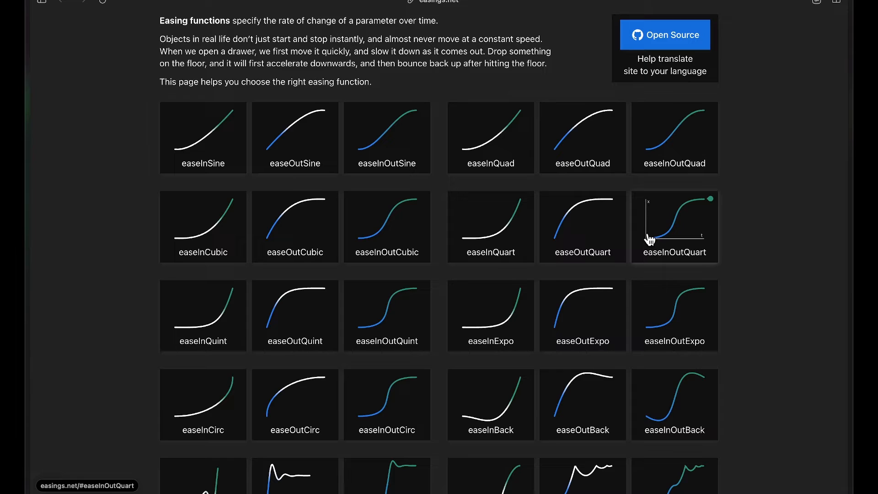
{"action": "mouse_move", "coordinate": [679, 218]}
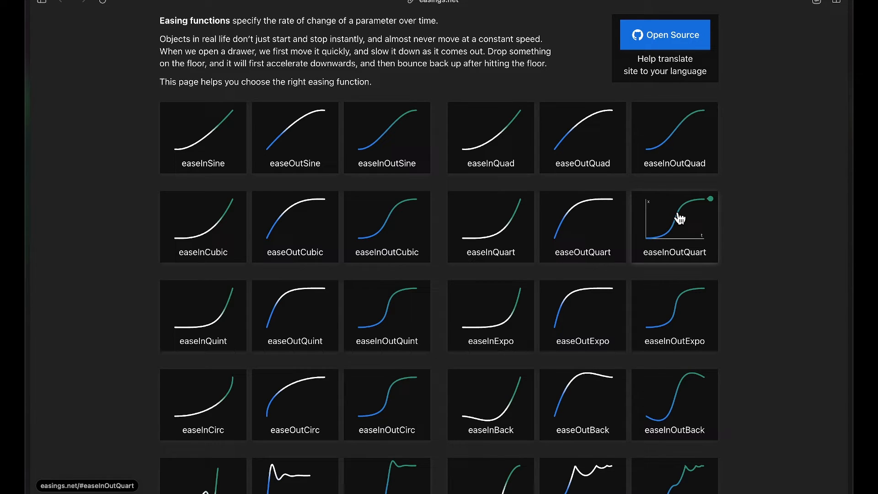
{"action": "mouse_move", "coordinate": [703, 203]}
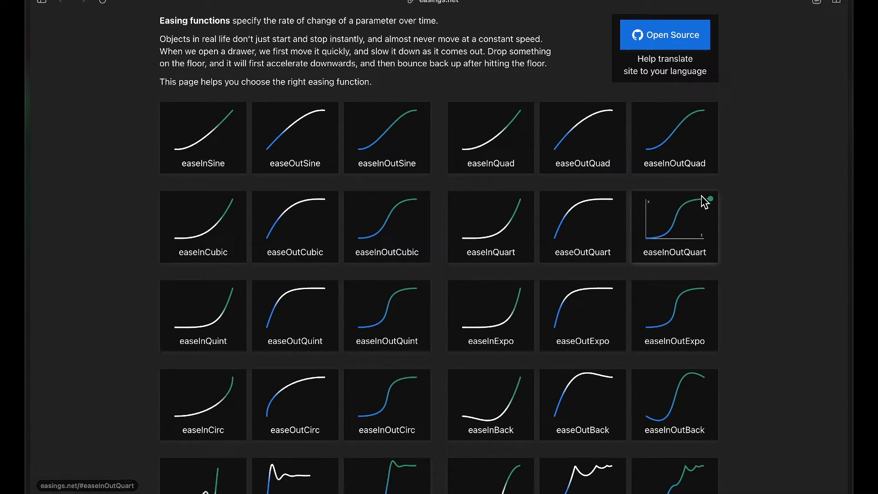
{"action": "mouse_move", "coordinate": [490, 227]}
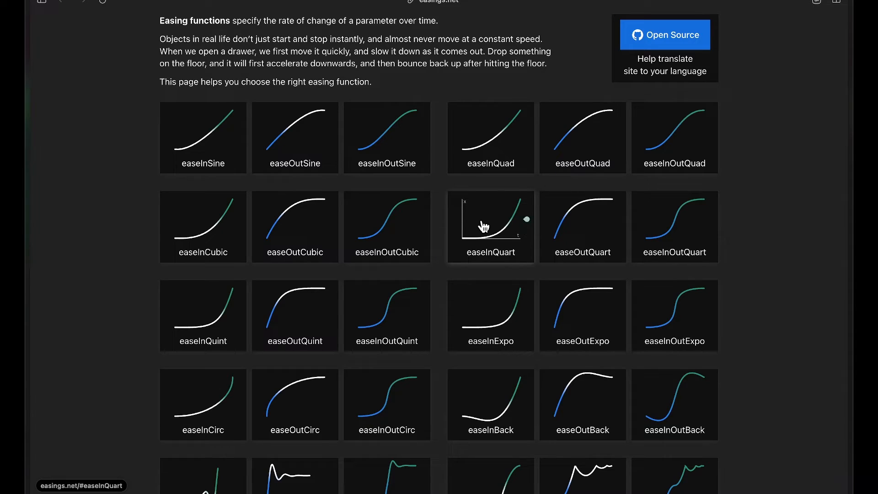
{"action": "mouse_move", "coordinate": [519, 199]}
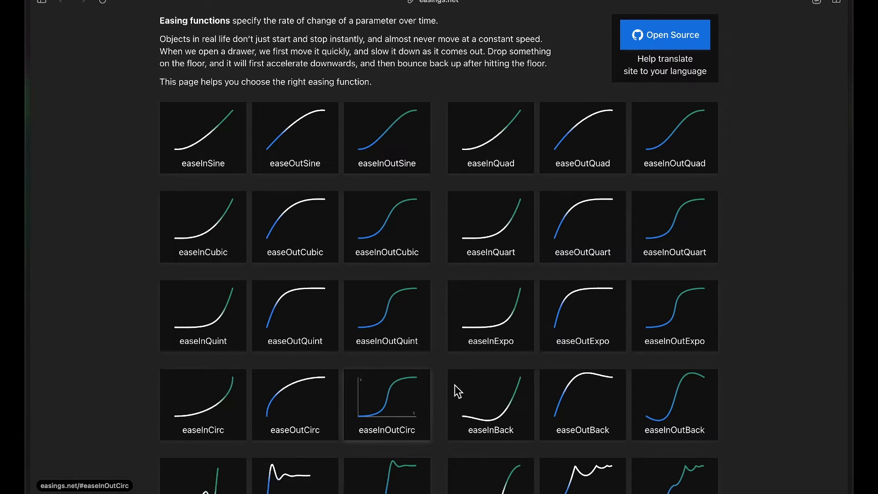
{"action": "mouse_move", "coordinate": [440, 291]}
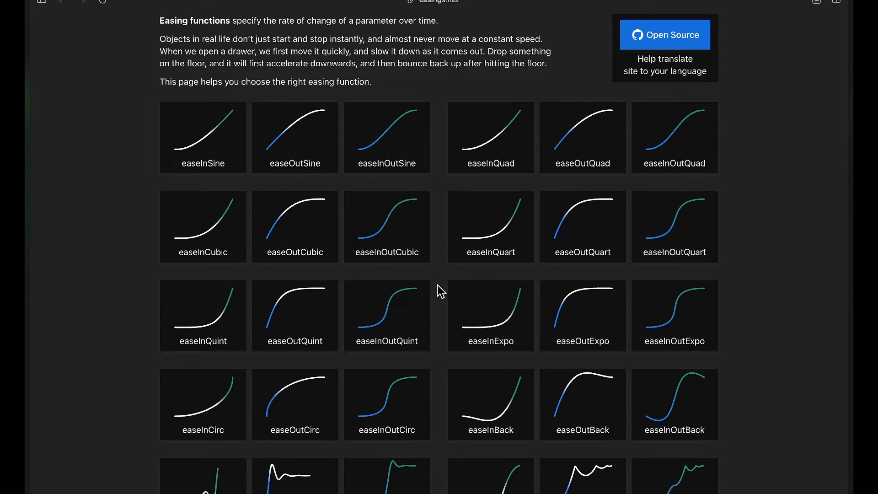
{"action": "mouse_move", "coordinate": [387, 315]}
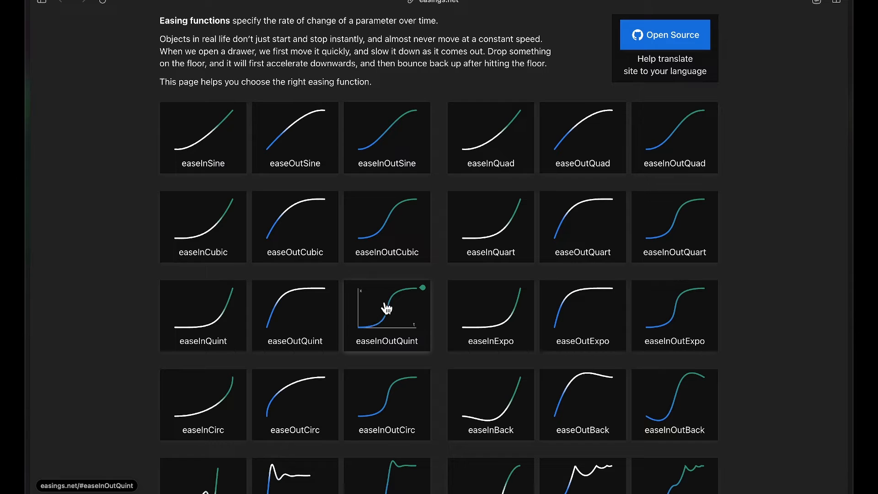
Step: Copy the easeInOutQuint math function code from its easings.net page
{"action": "left_click", "coordinate": [387, 316]}
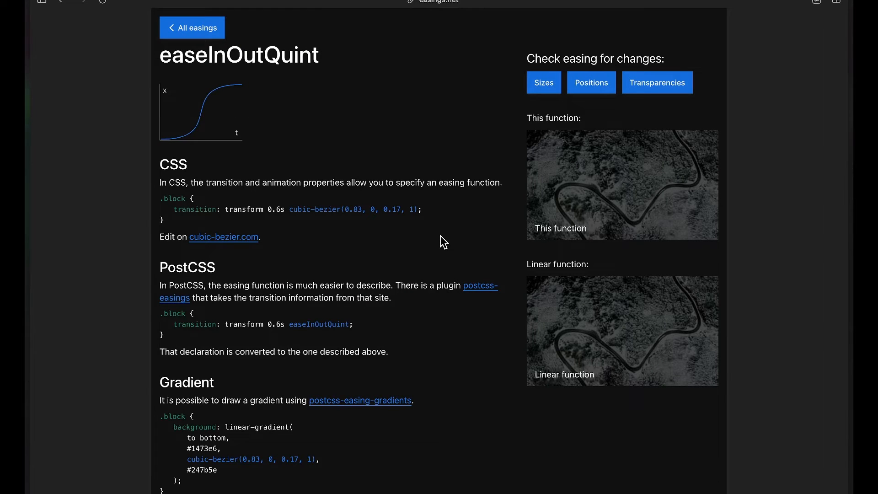
{"action": "scroll", "scroll_direction": "down", "scroll_amount": 3}
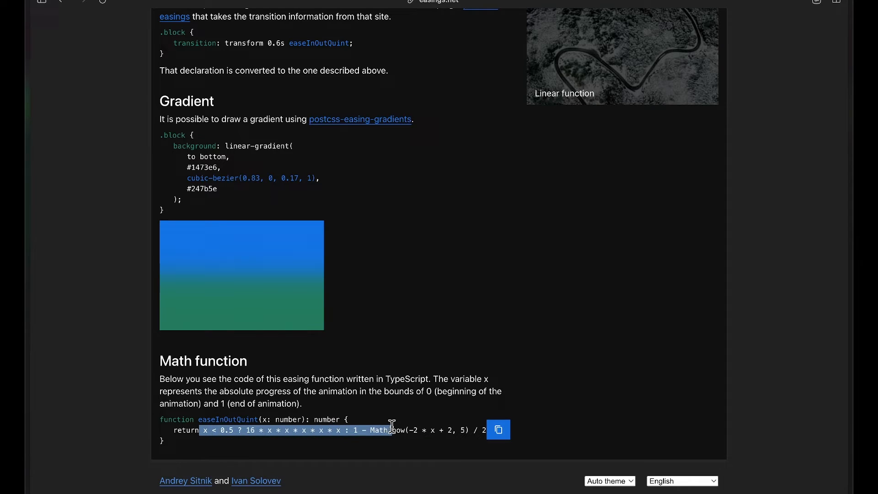
{"action": "left_click", "coordinate": [498, 430]}
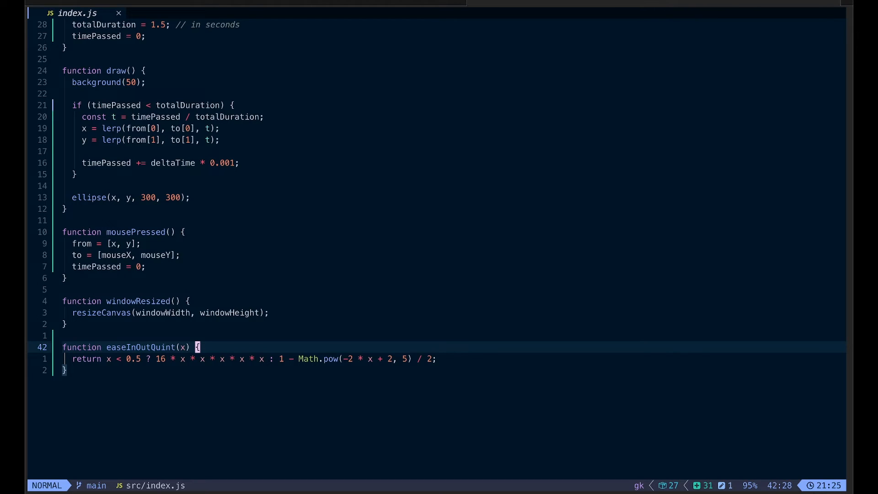
Step: Replace t with easeInOutQuint(t) in the x = lerp line of draw
{"action": "key", "text": "h"}
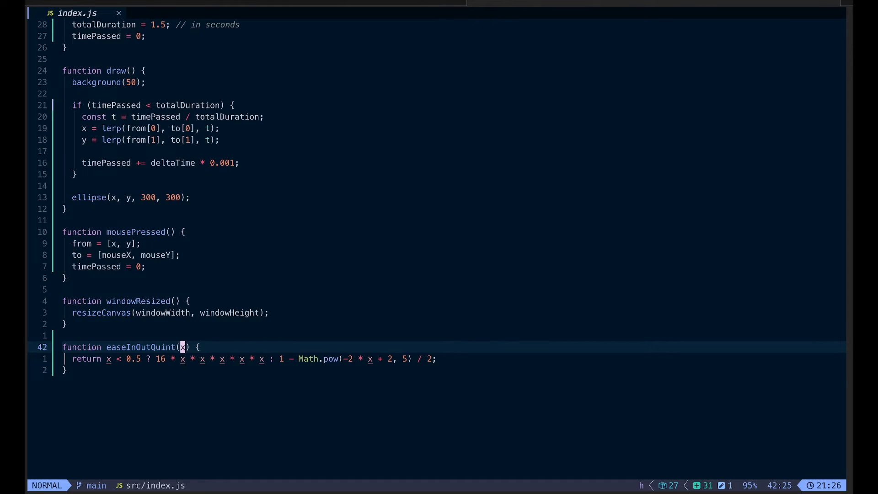
{"action": "key", "text": "k"}
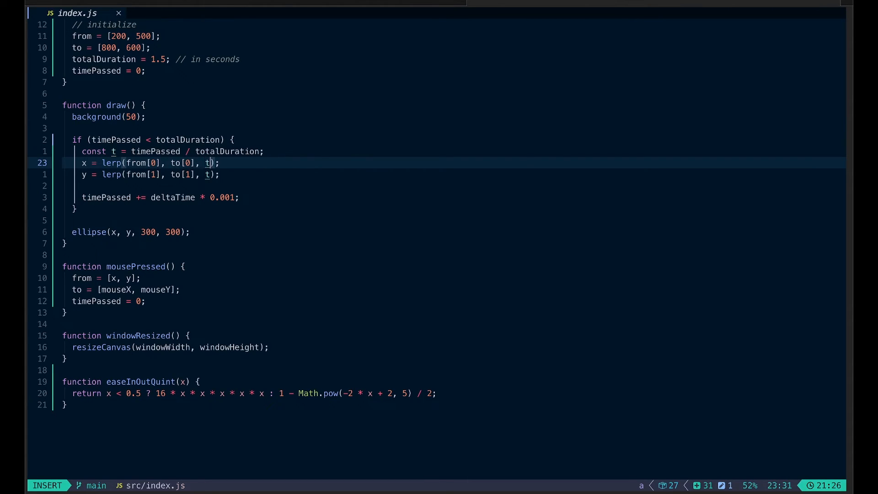
{"action": "type", "text": "easeInOutQuint("}
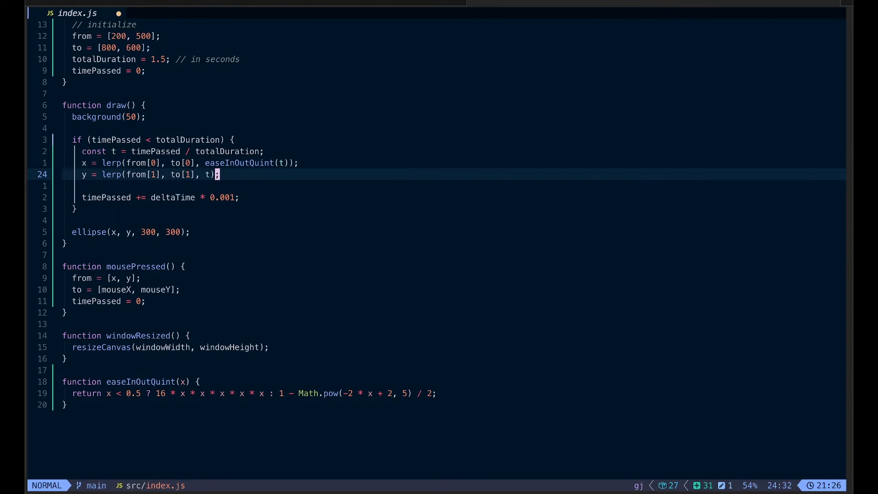
{"action": "type", "text": "easeIn0"}
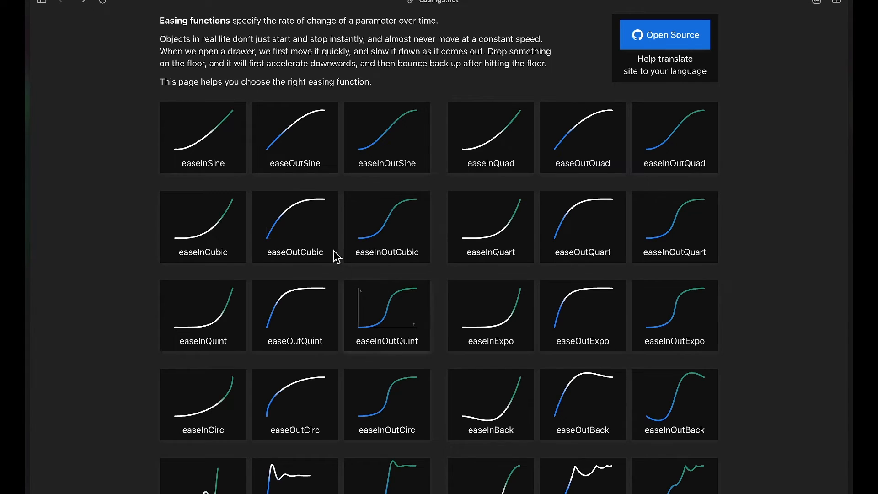
{"action": "mouse_move", "coordinate": [438, 207]}
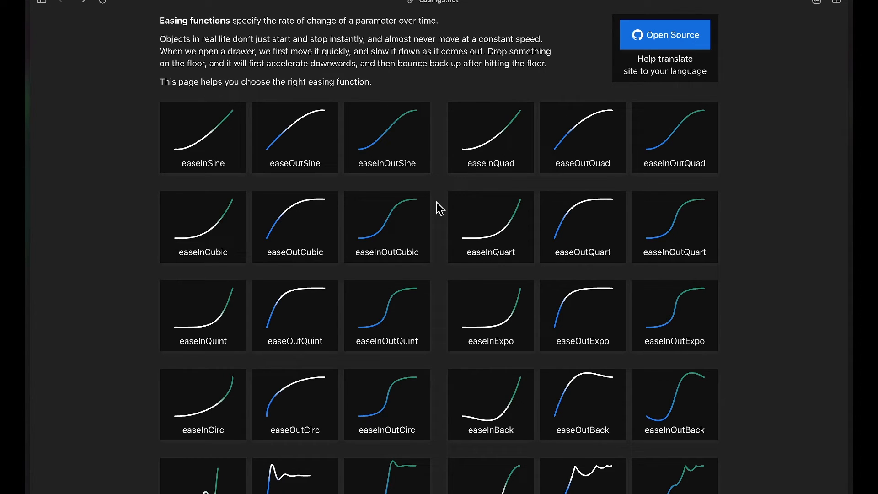
Step: Locate easeInExpo in the gallery and scroll its page to the Math.pow(2, 10 * x - 10) formula
{"action": "scroll", "scroll_direction": "down", "scroll_amount": 3}
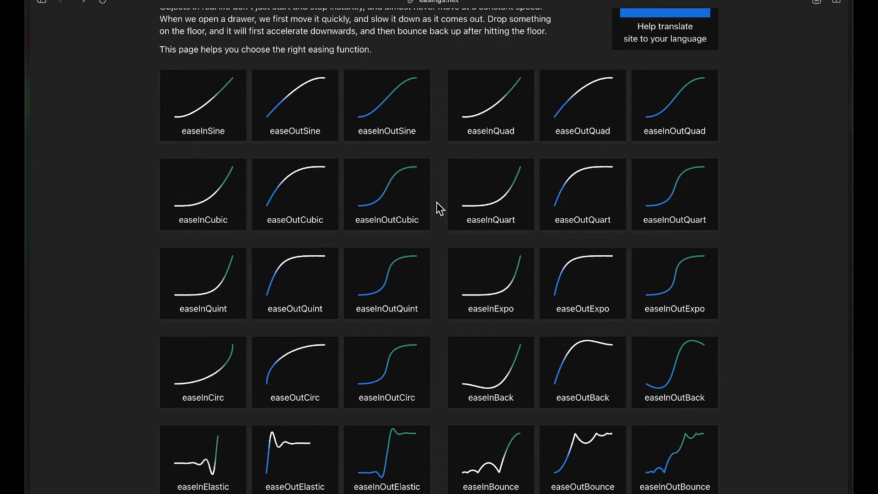
{"action": "mouse_move", "coordinate": [490, 283]}
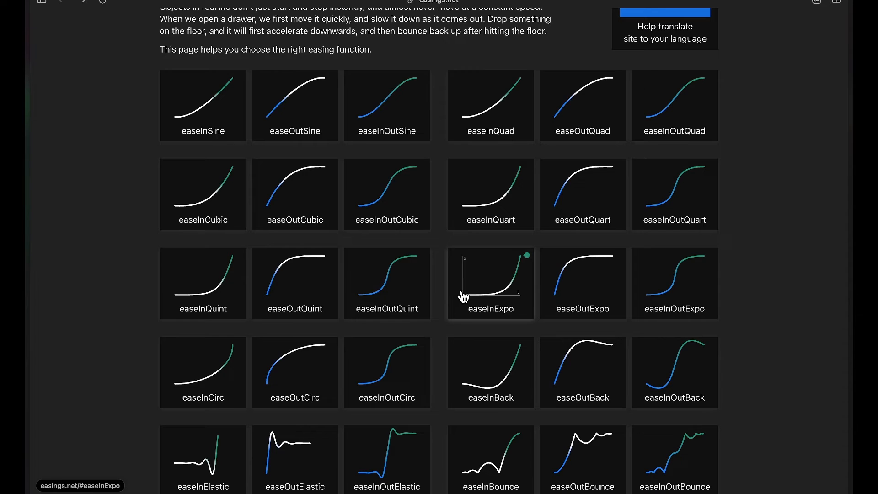
{"action": "mouse_move", "coordinate": [517, 263]}
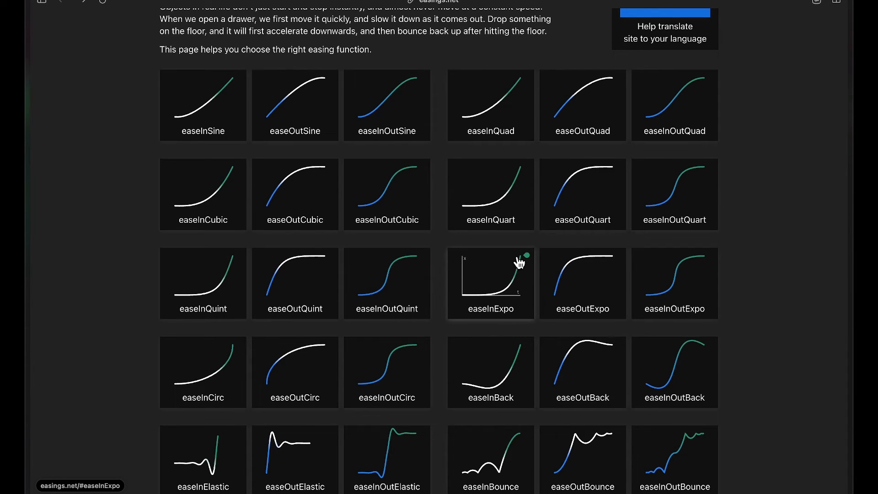
{"action": "left_click", "coordinate": [490, 282]}
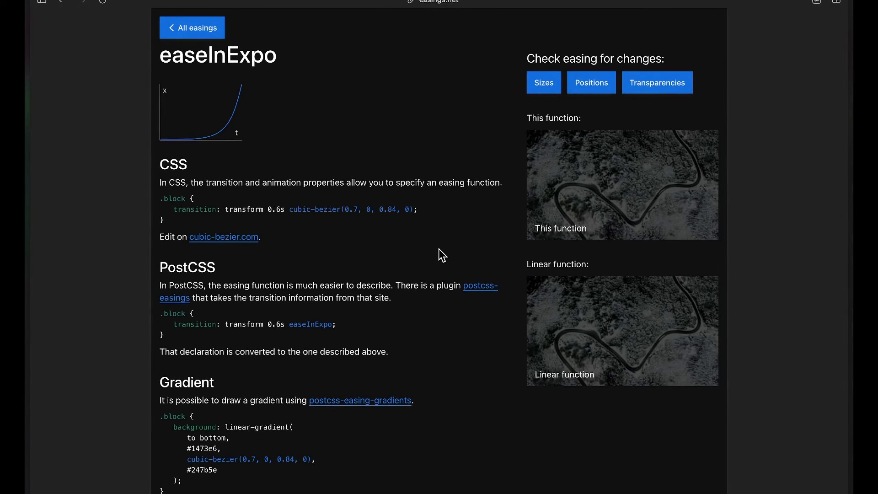
{"action": "scroll", "scroll_direction": "down", "scroll_amount": 3}
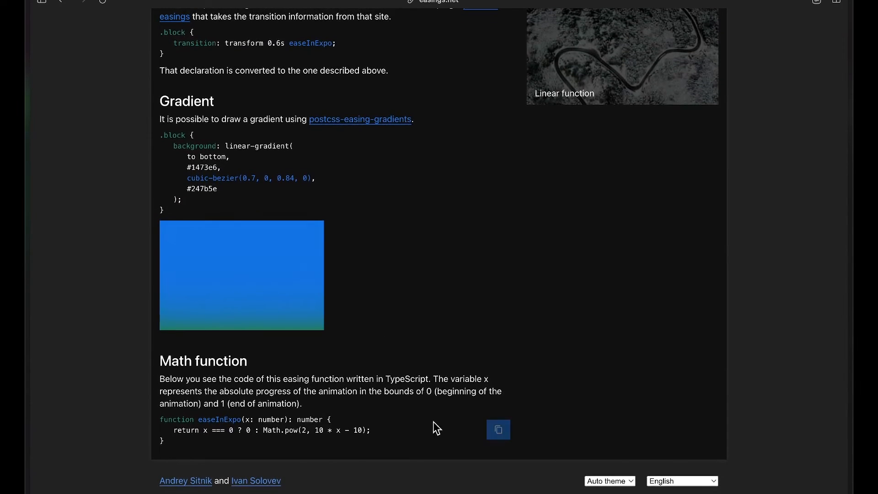
{"action": "mouse_move", "coordinate": [420, 226]}
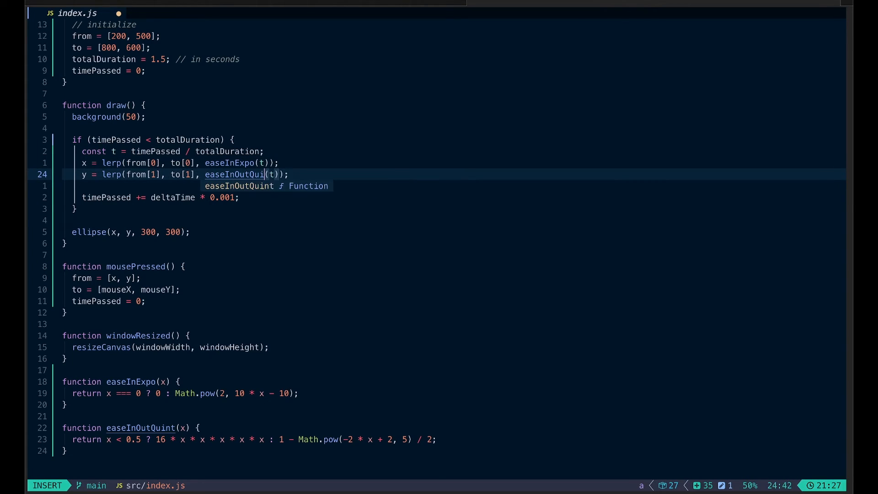
Step: Switch the x and y lerps to easeInExpo(t), accepting the completion, and save
{"action": "type", "text": "easeInExpo"}
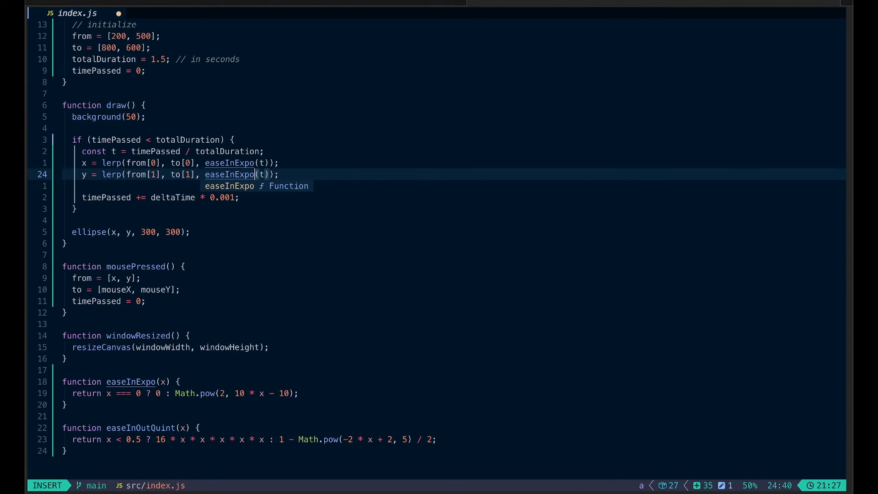
{"action": "key", "text": "Escape"}
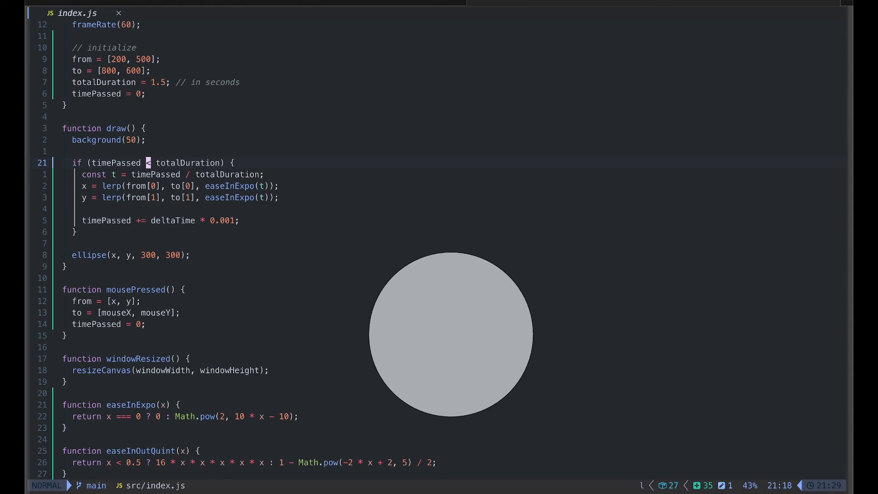
{"action": "mouse_move", "coordinate": [465, 329]}
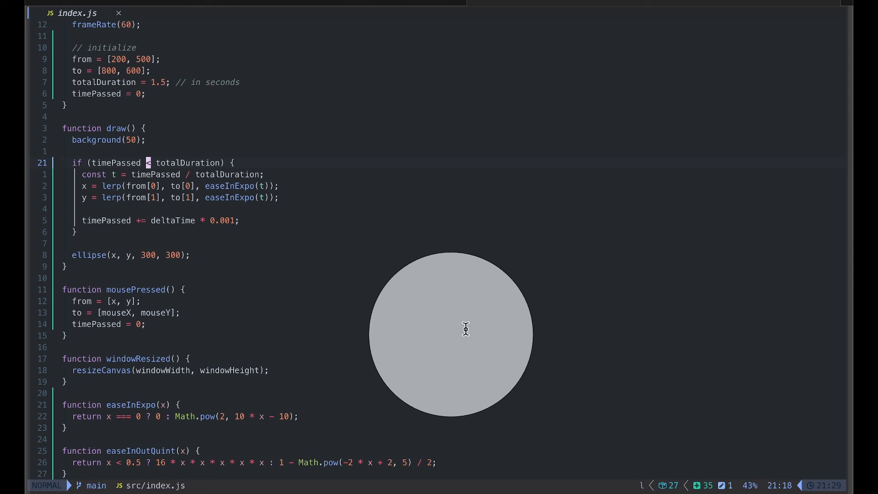
{"action": "mouse_move", "coordinate": [446, 337]}
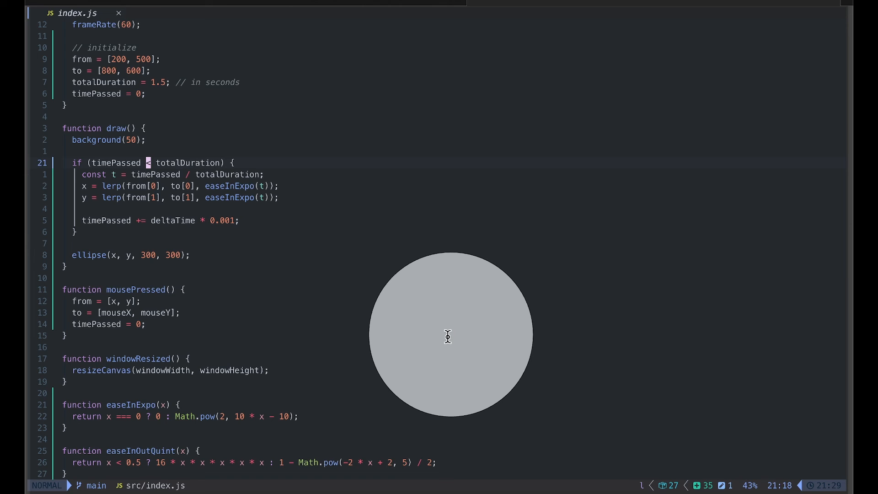
{"action": "mouse_move", "coordinate": [330, 401]}
{"action": "type", "text": " else {"}
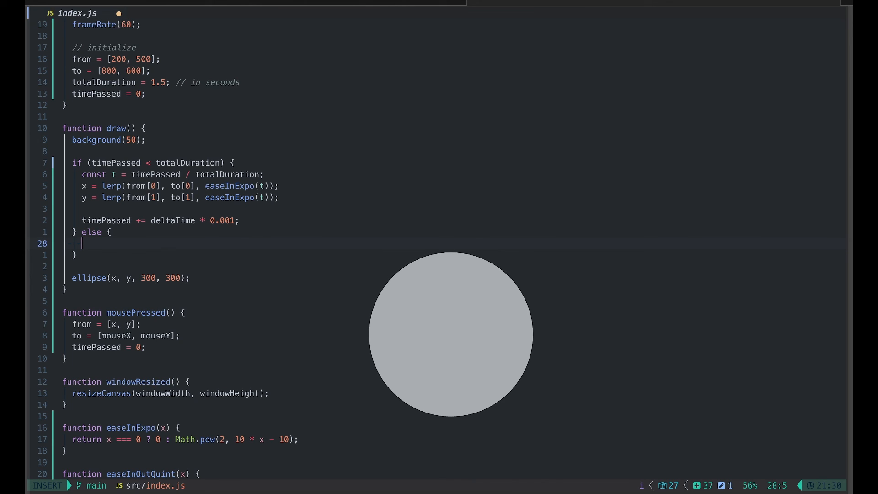
Step: Add an else branch setting x = to[0] and y = to[1], then save
{"action": "type", "text": "x ="}
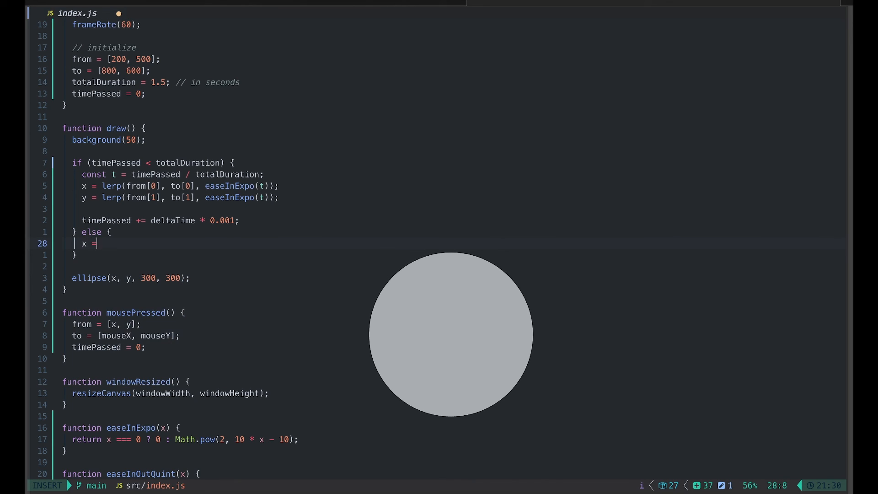
{"action": "type", "text": "to[0]"}
{"action": "type", "text": "y ="}
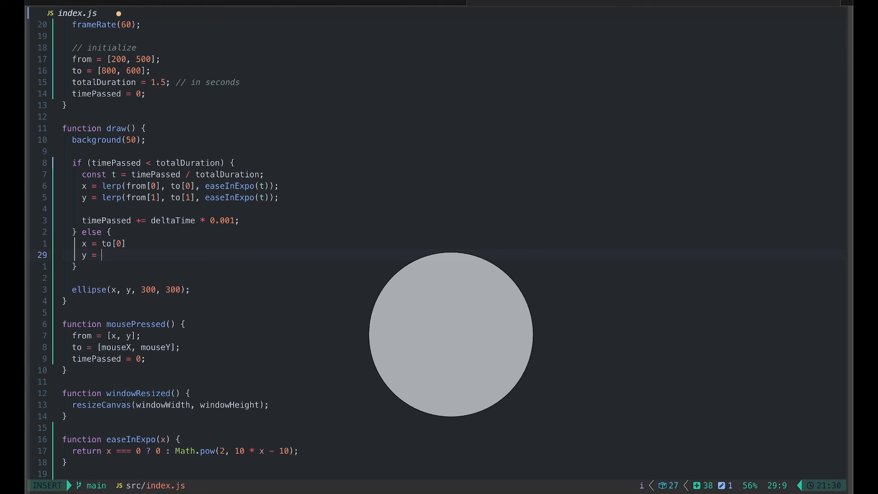
{"action": "type", "text": "to[1];"}
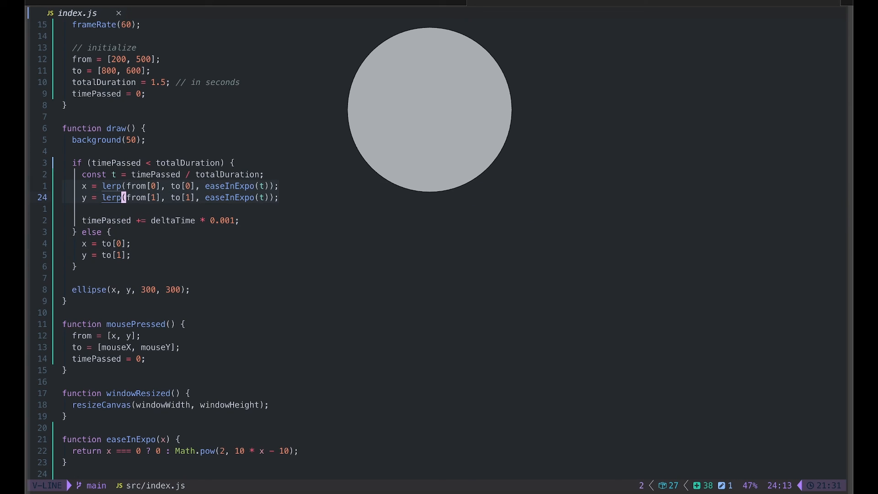
{"action": "mouse_move", "coordinate": [503, 178]}
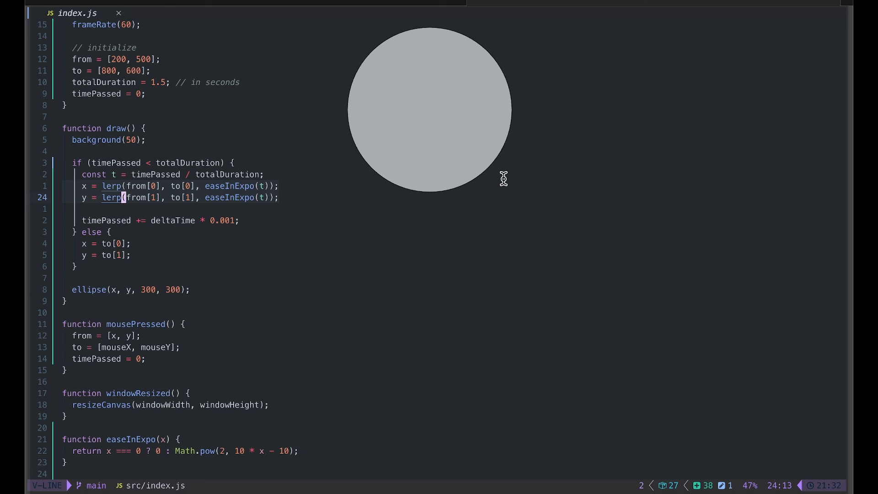